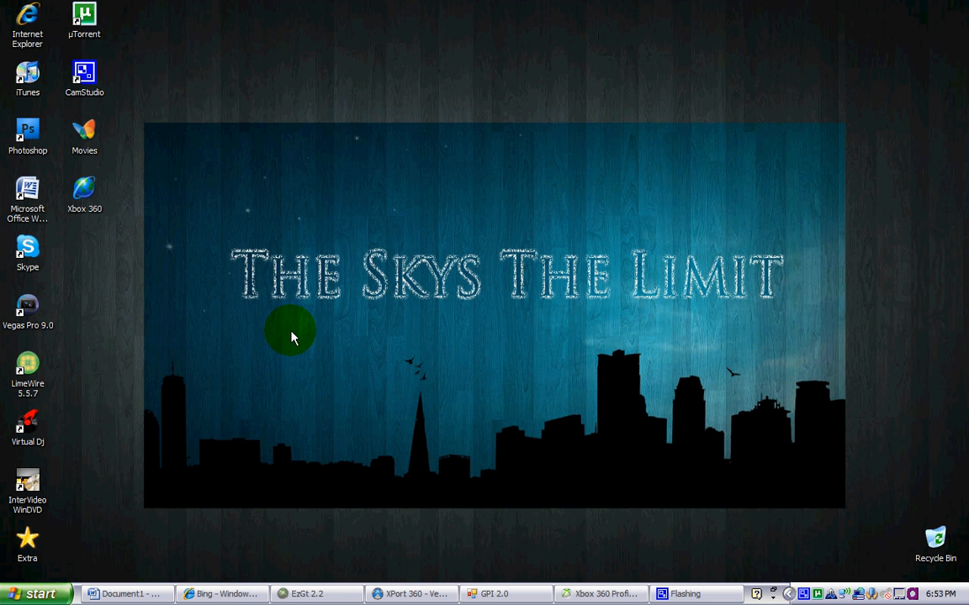
Step: Restore and reposition EzGt 2.2, then browse its Add symbols and Options tabs
left_click(311, 594)
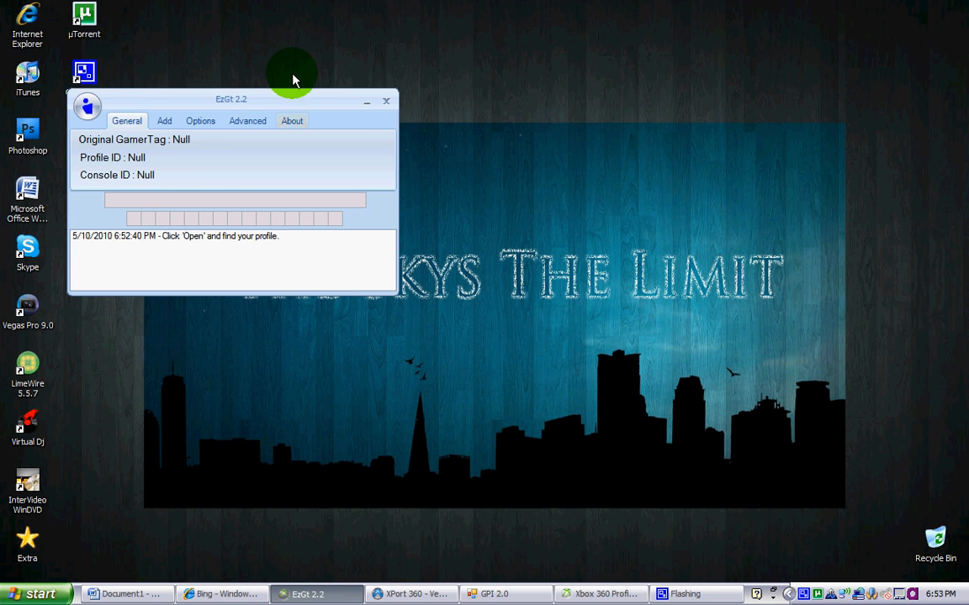
left_click_drag(232, 100, 291, 121)
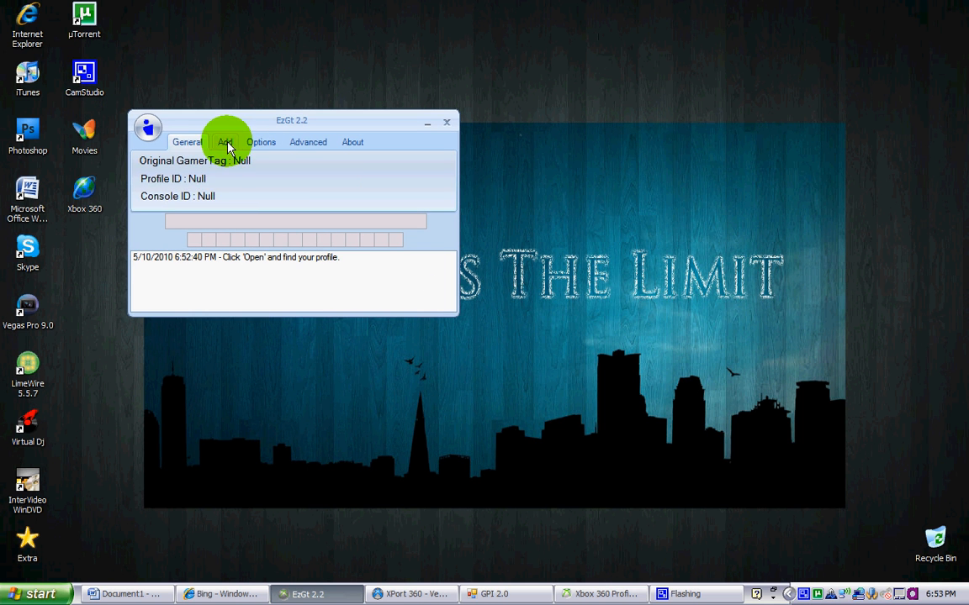
left_click(225, 141)
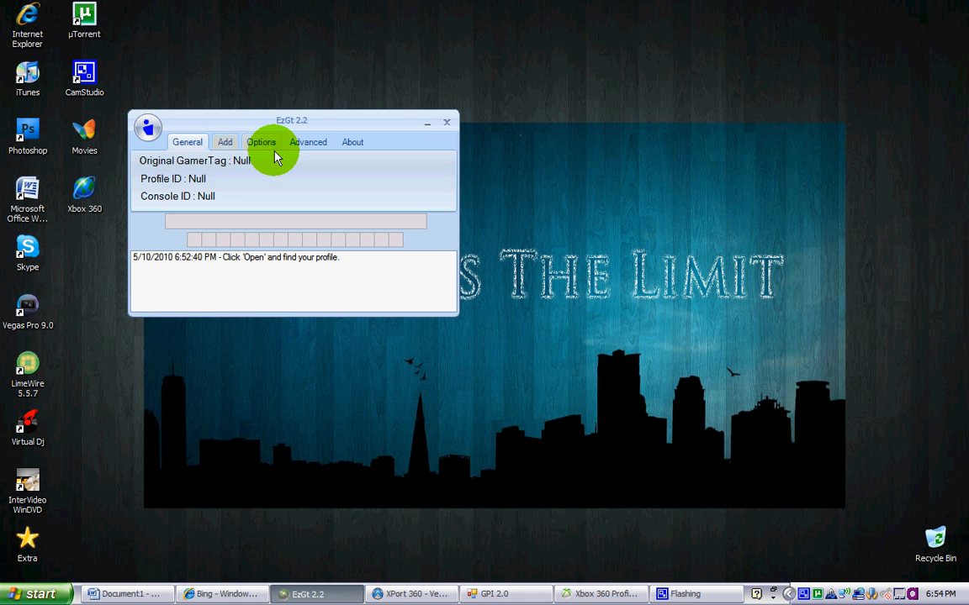
left_click(225, 142)
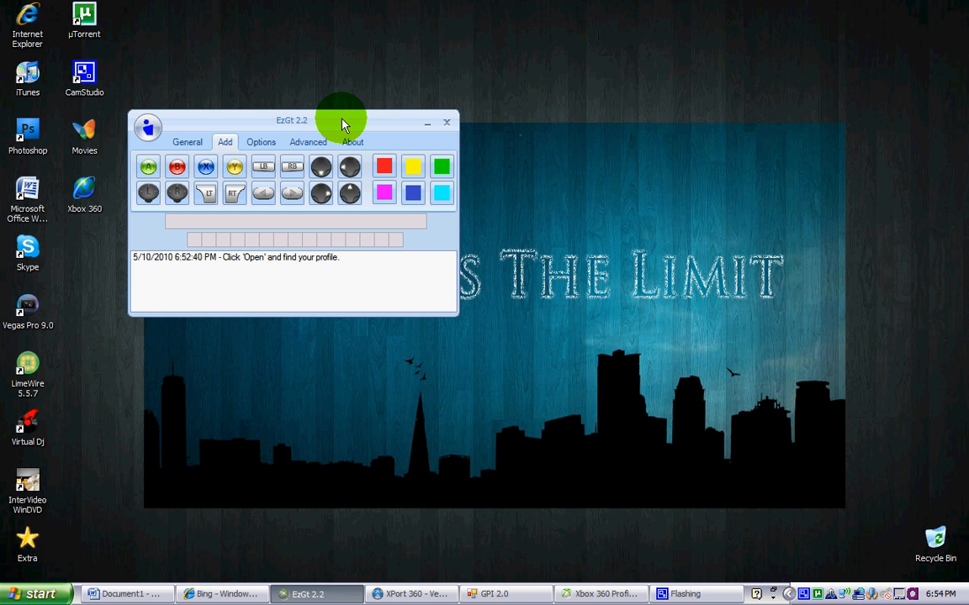
mouse_move(326, 128)
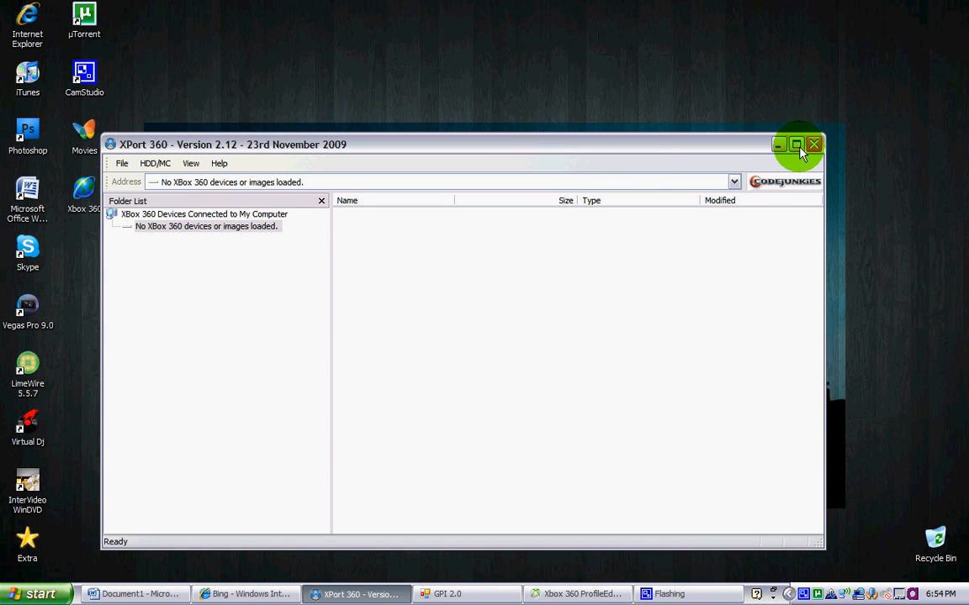
Step: Close XPort 360, bring up GPI 2.0's Game search panel, then close GPI 2.0
left_click(813, 144)
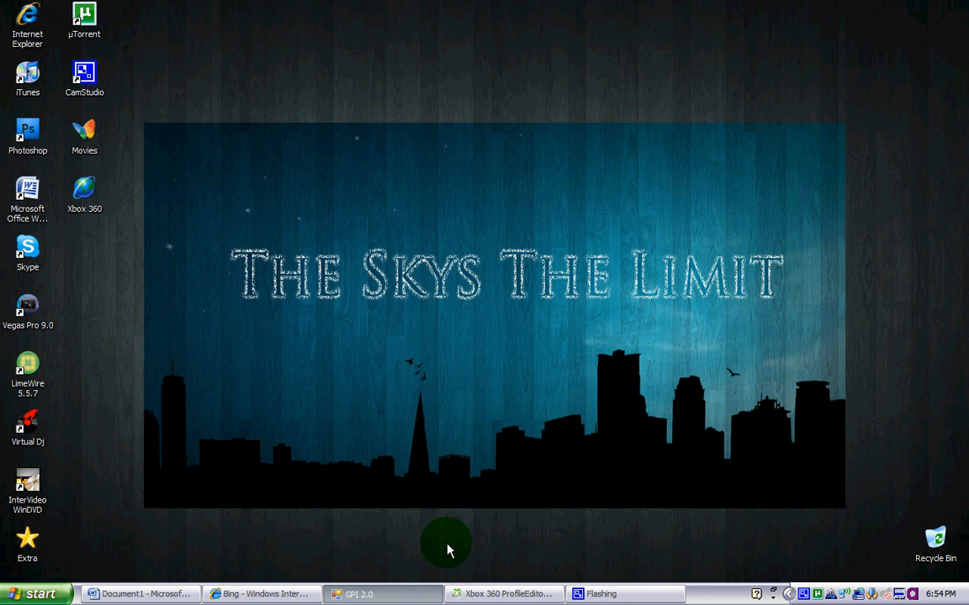
left_click(359, 594)
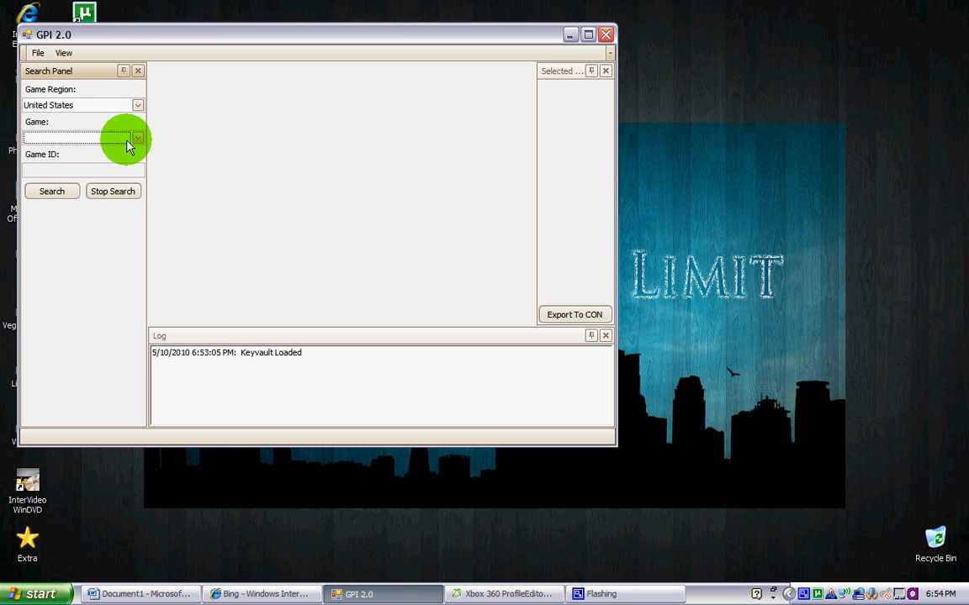
mouse_move(114, 179)
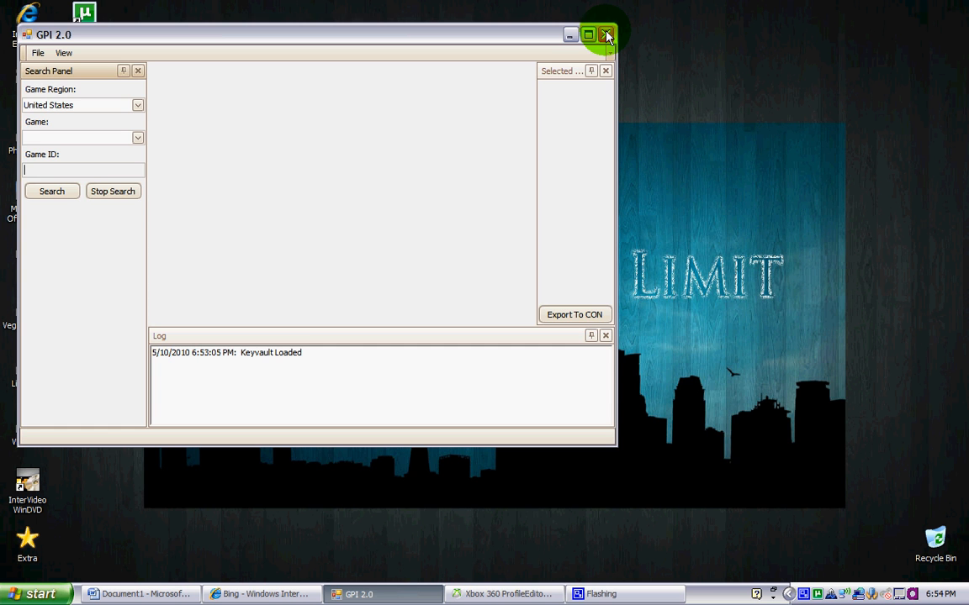
left_click(603, 31)
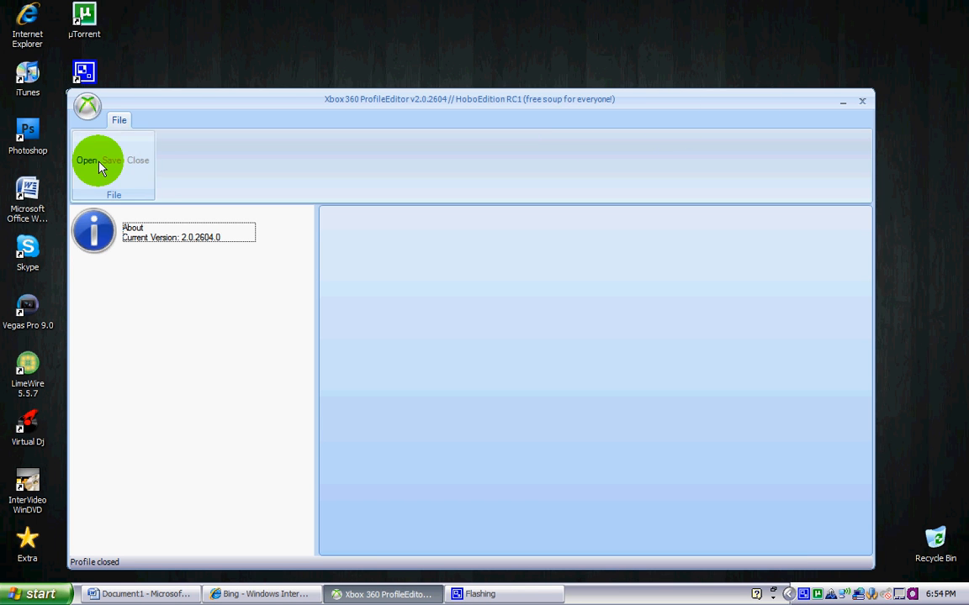
mouse_move(843, 104)
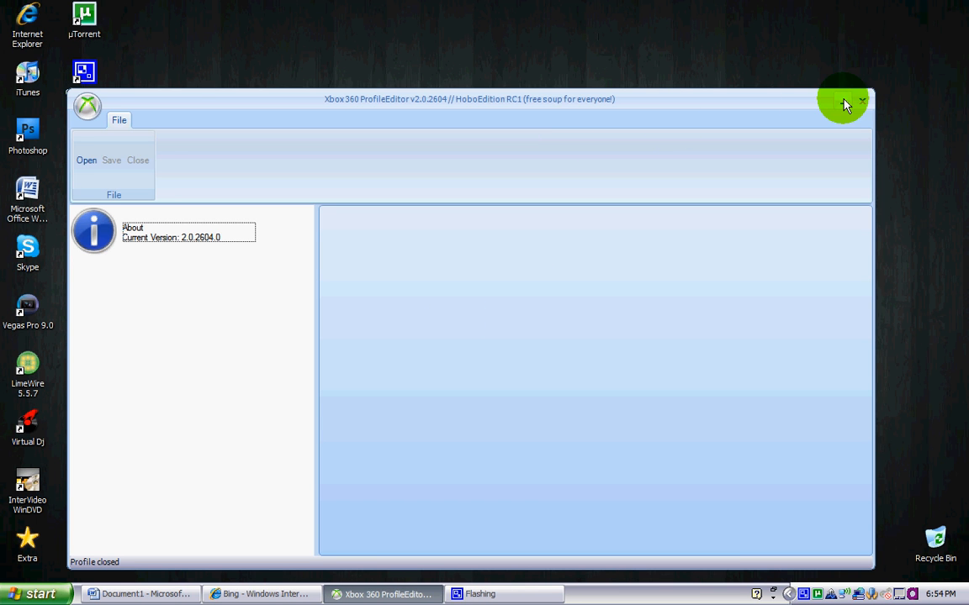
Step: Close the empty Xbox 360 ProfileEditor window from its title bar
left_click(860, 104)
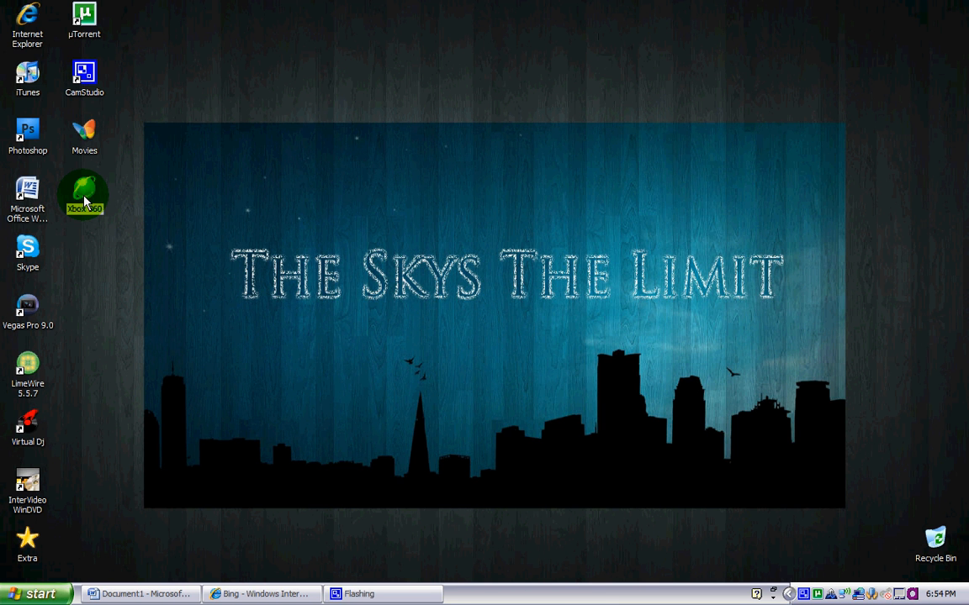
Step: Open the Xbox 360 desktop folder to view Modio and profileeditor, then close it
double_click(84, 186)
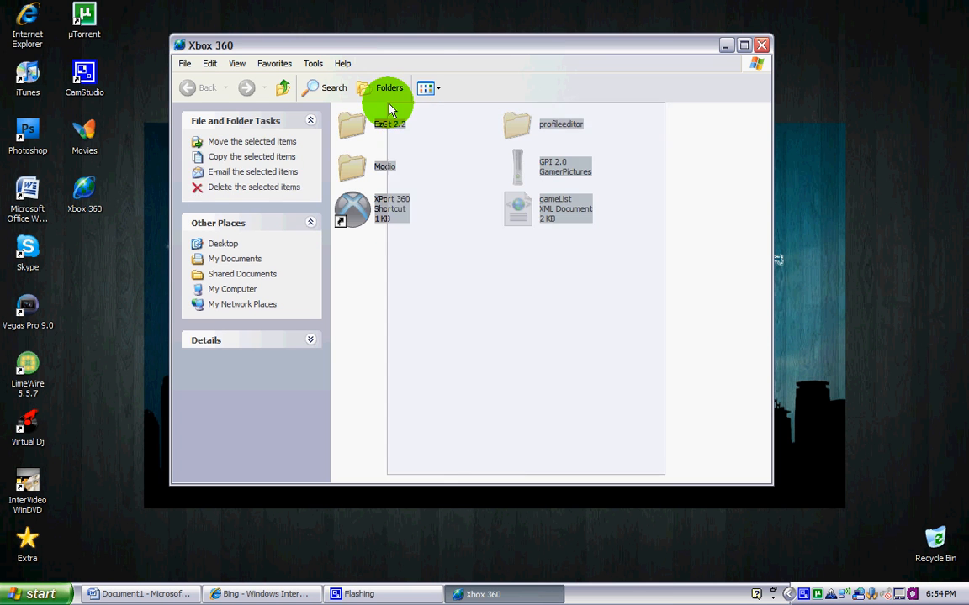
left_click(759, 49)
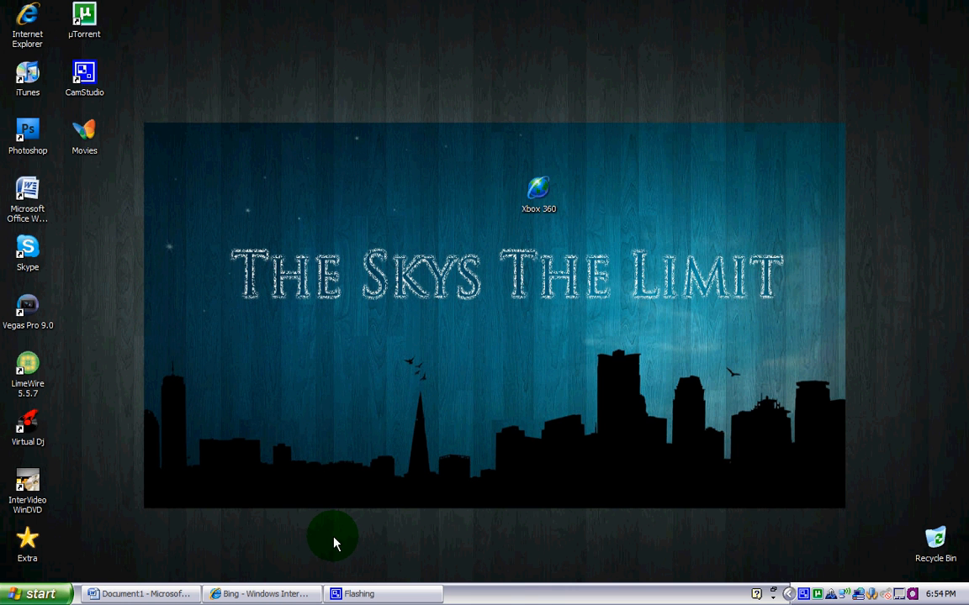
mouse_move(253, 594)
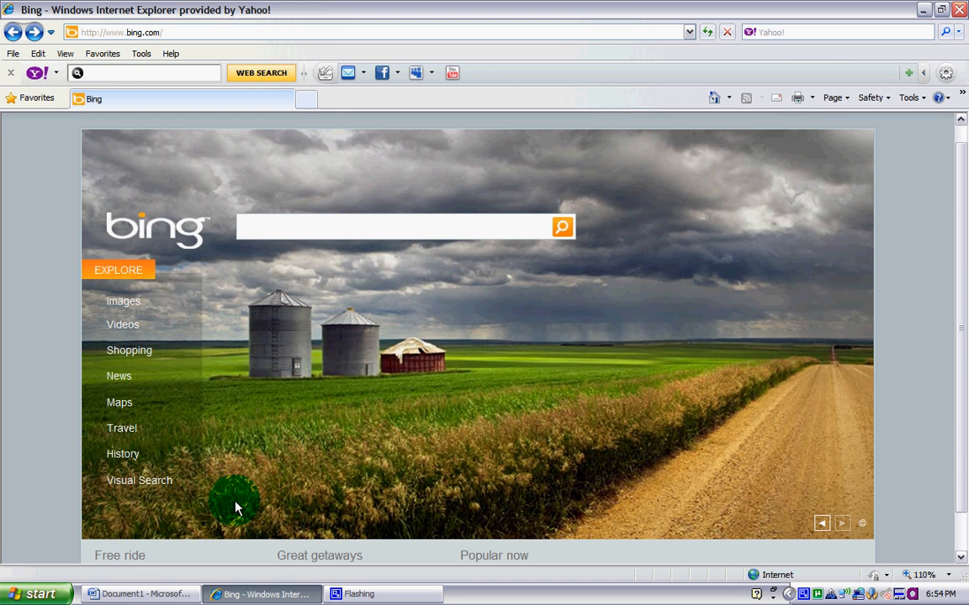
Step: Copy the linkbucks URL from Document1 and return to Internet Explorer
left_click(135, 593)
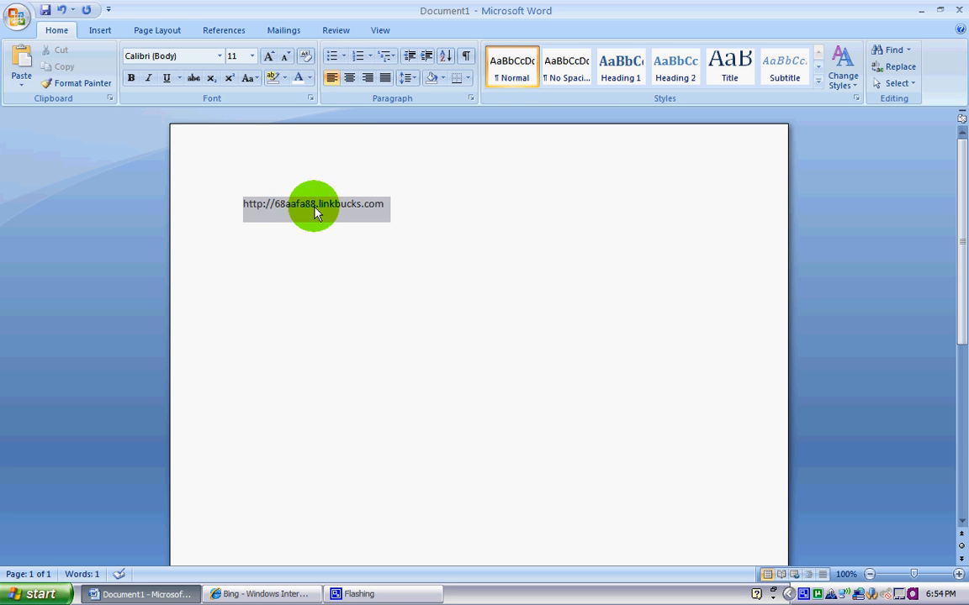
right_click(315, 209)
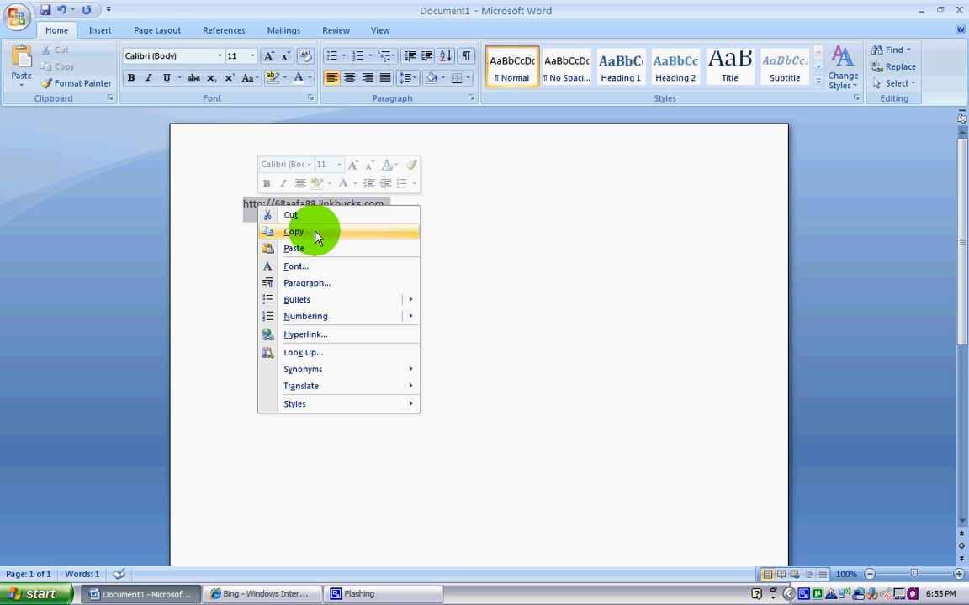
left_click(293, 231)
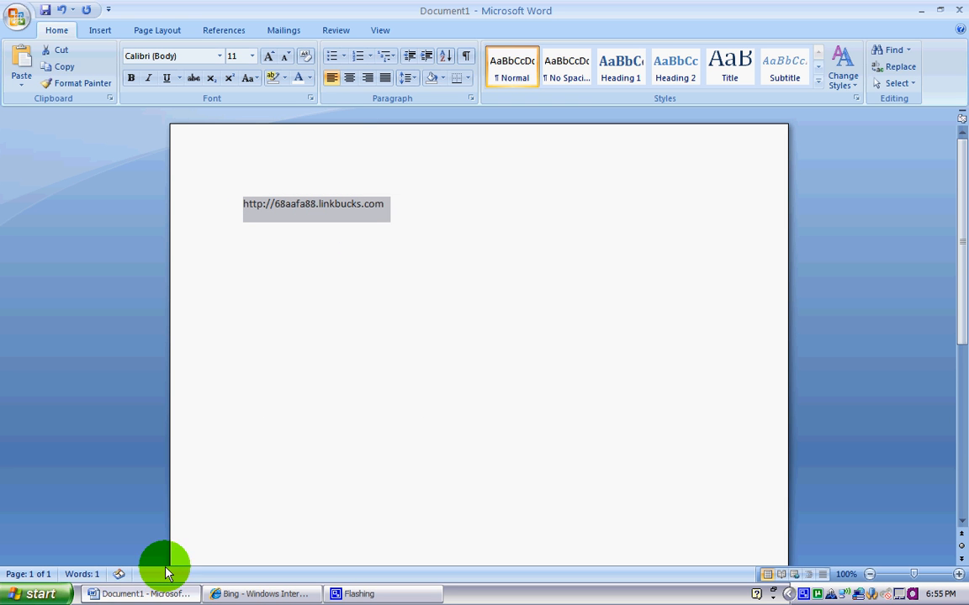
left_click(258, 594)
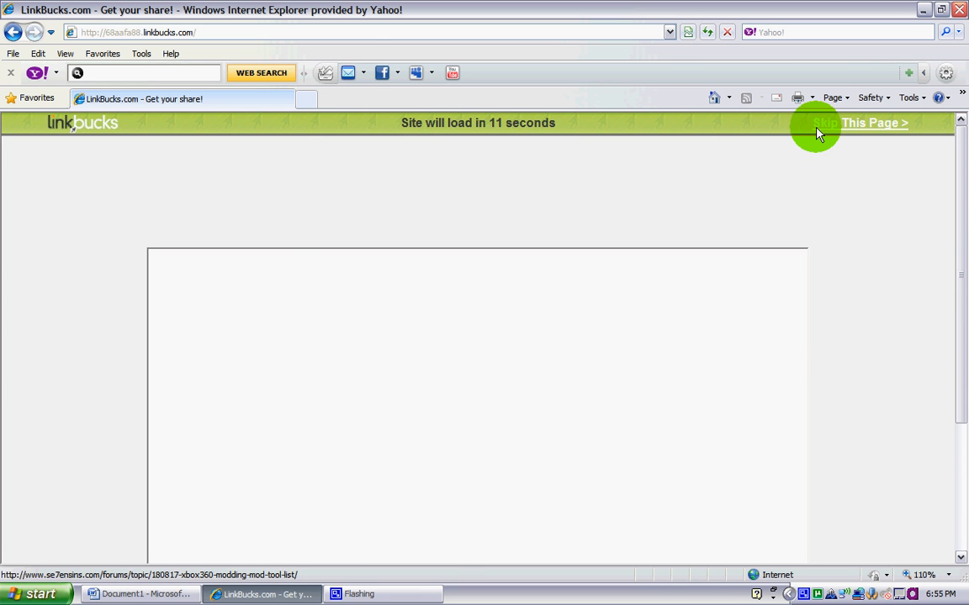
Step: Skip the LinkBucks ad page to reach the Se7enSins Mod tool list post
left_click(866, 123)
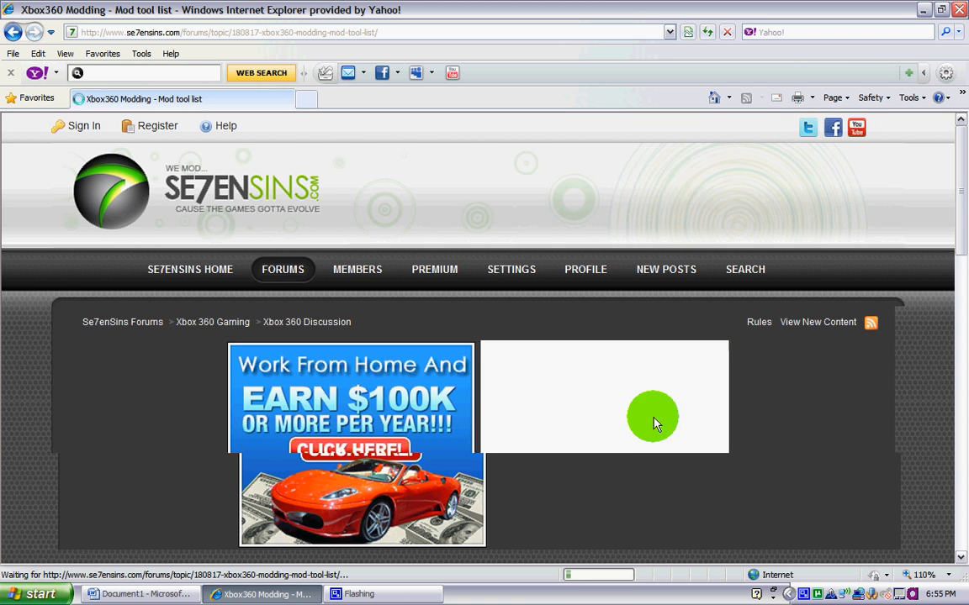
Step: Scroll the Se7enSins post down to the Profile Tools and Other tools download links
scroll("down", 3)
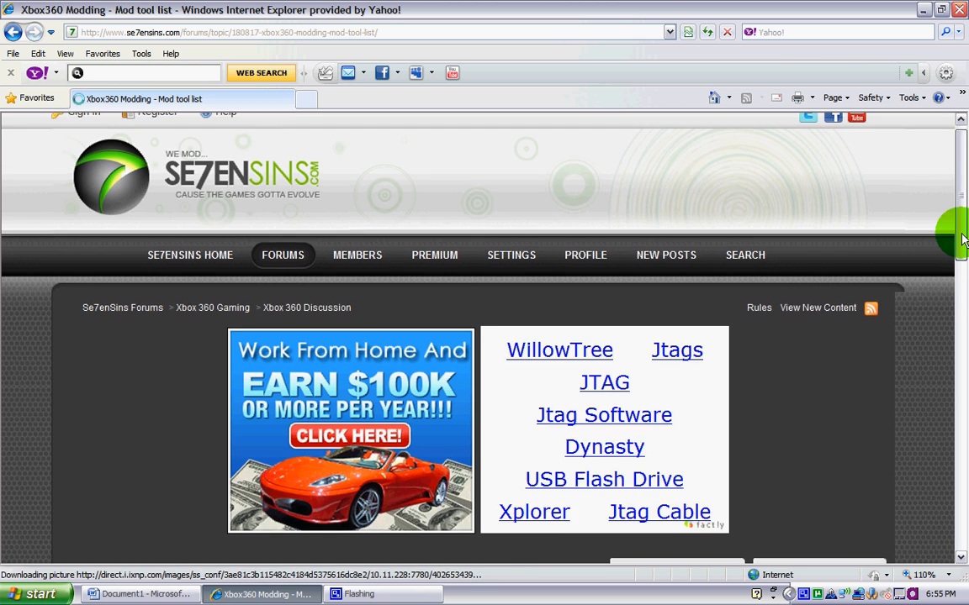
scroll("down", 3)
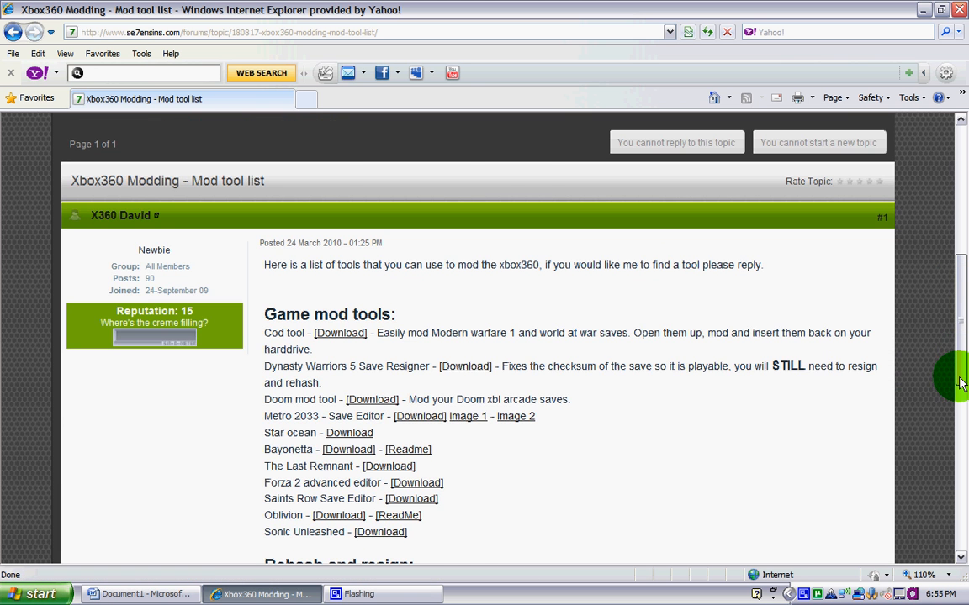
scroll("down", 3)
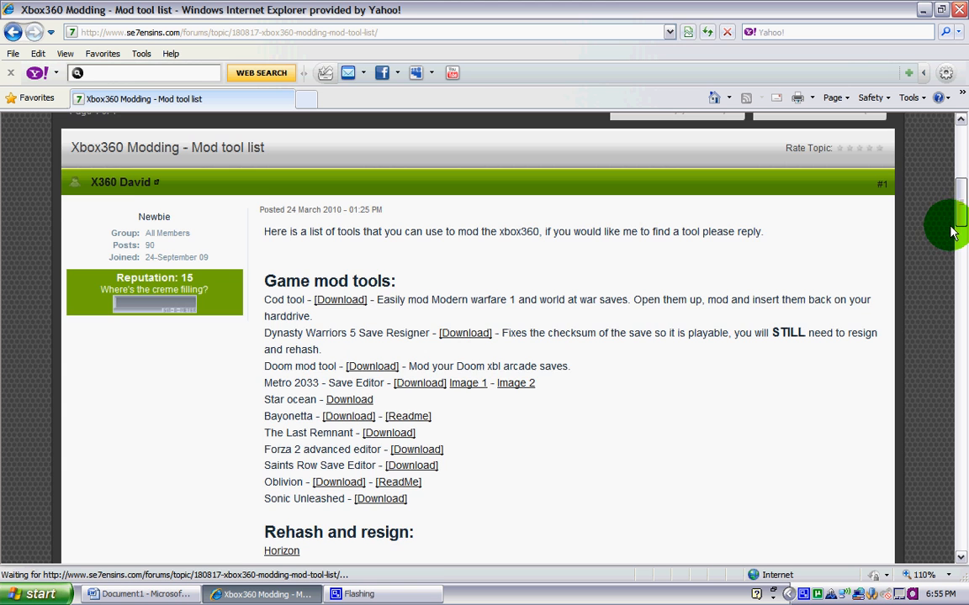
scroll("down", 3)
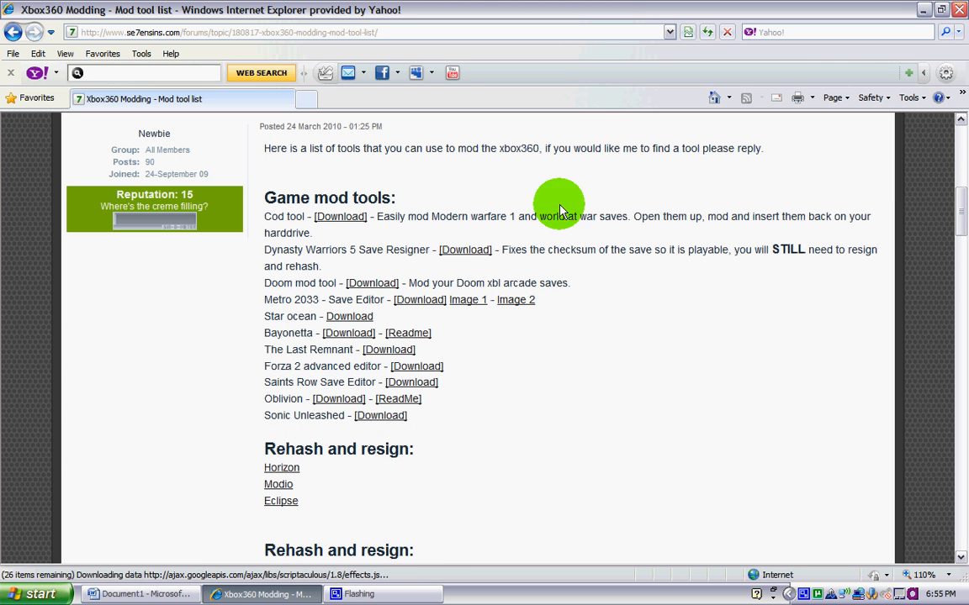
mouse_move(628, 220)
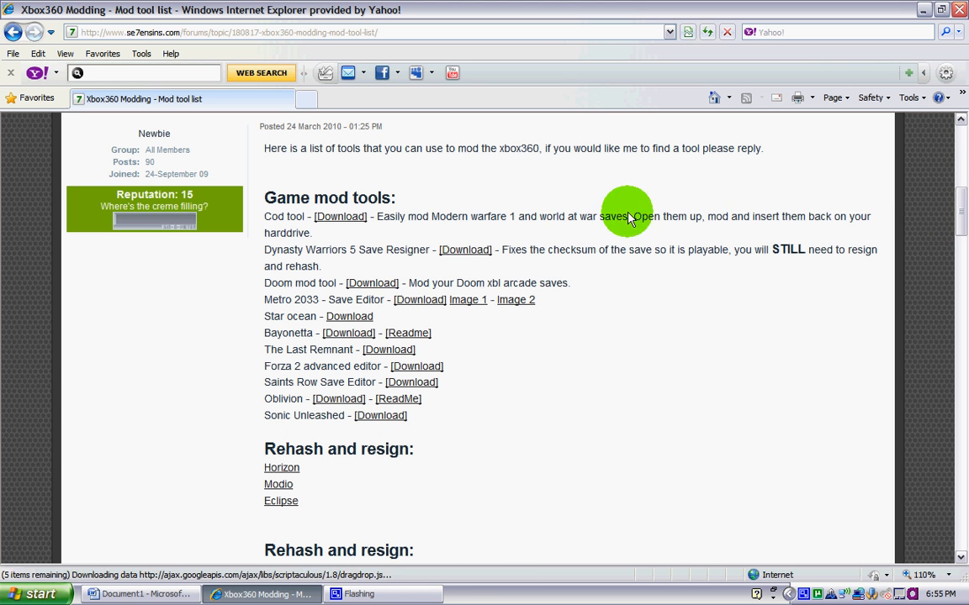
scroll("down", 3)
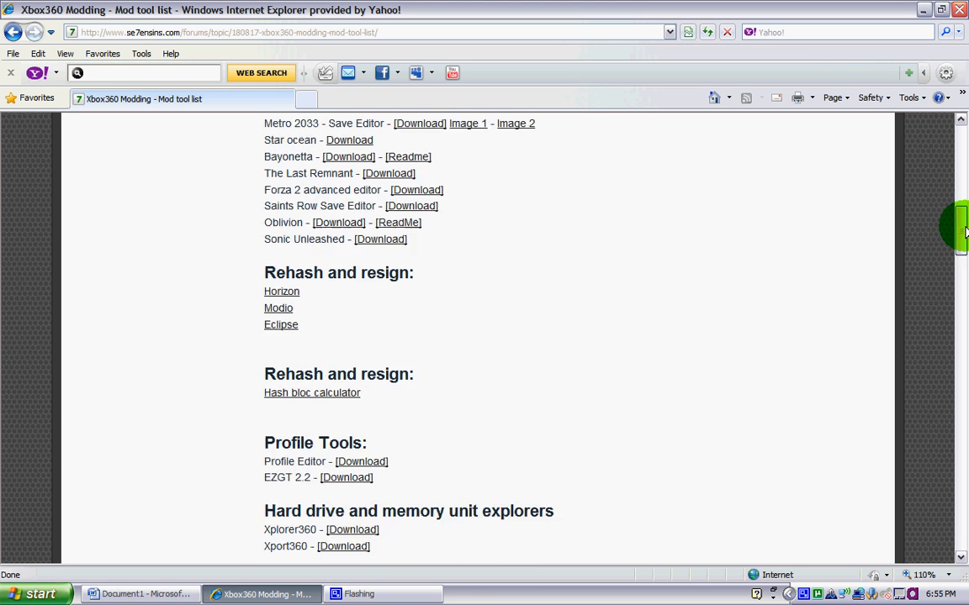
scroll("down", 3)
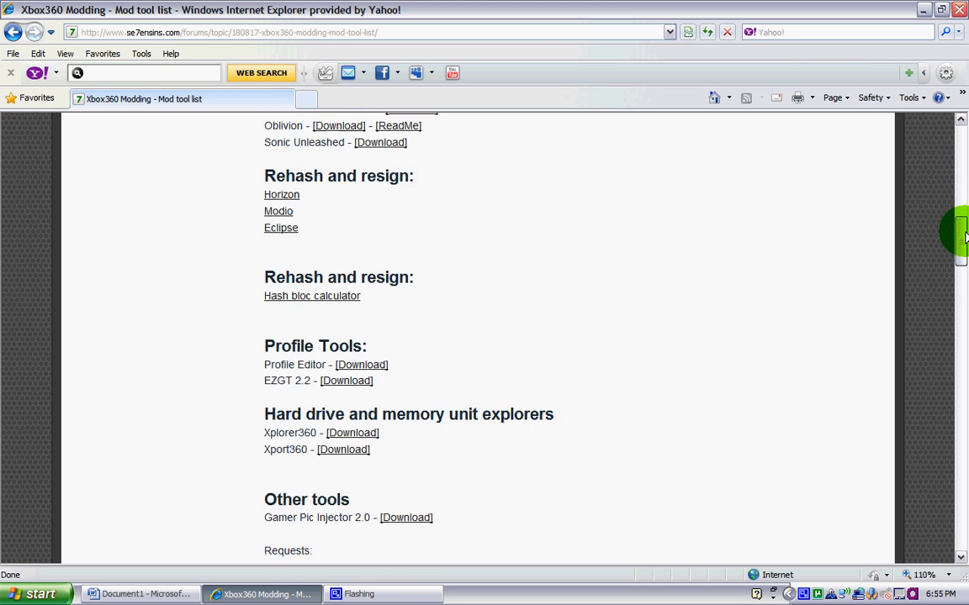
scroll("down", 3)
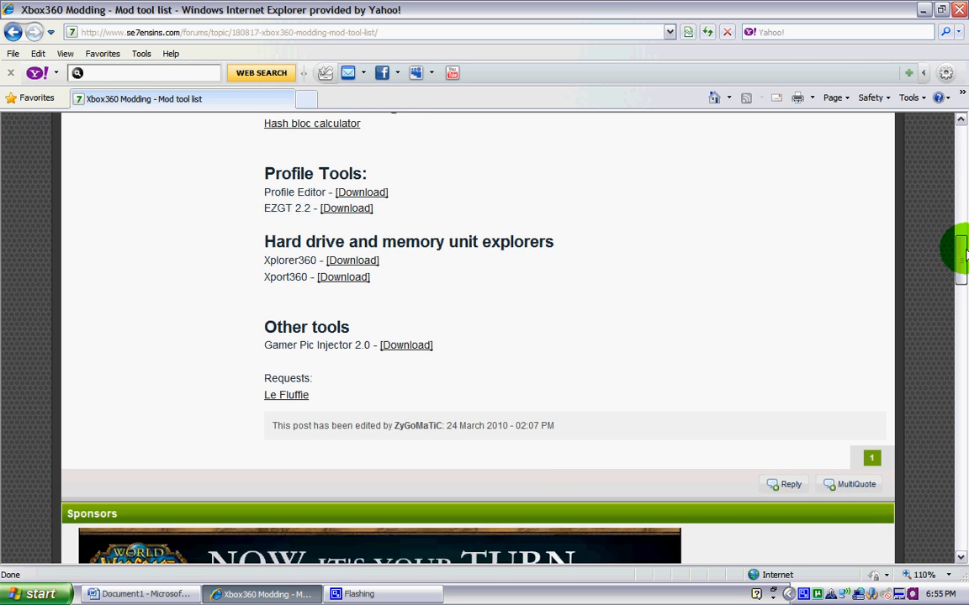
scroll("up", 3)
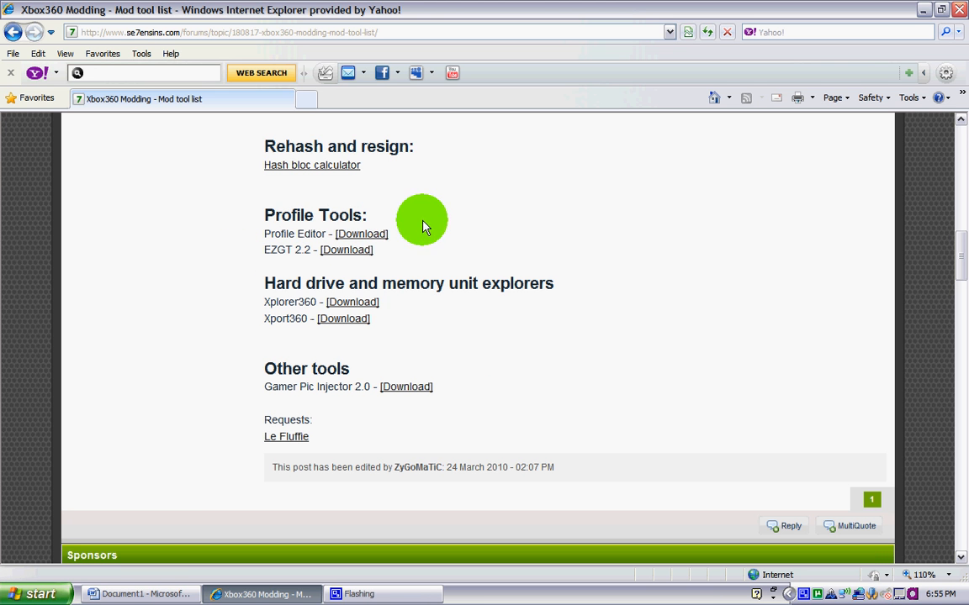
mouse_move(361, 234)
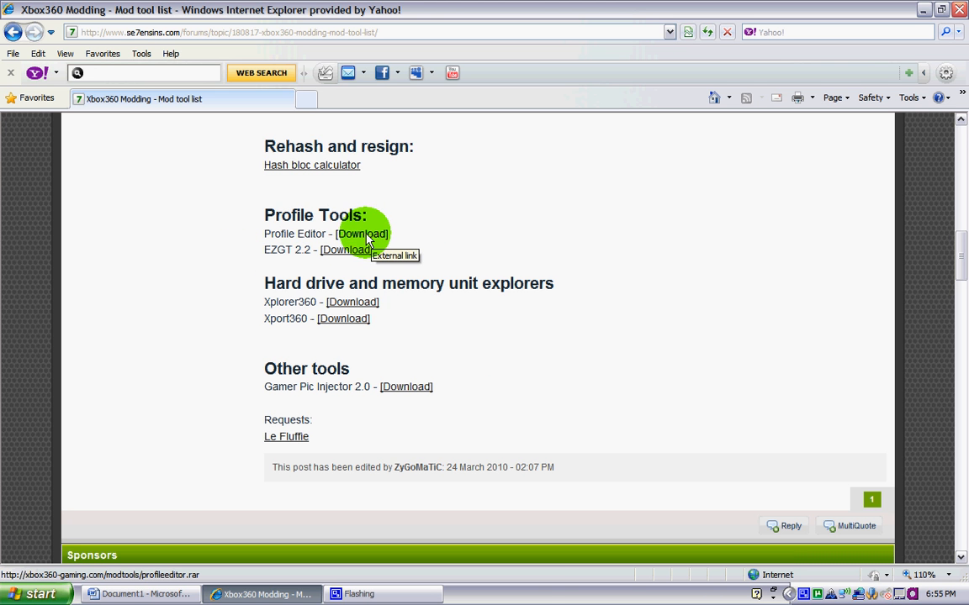
Step: Download Profile Editor, EZGT 2.2, Xplorer360 and GPI 2.0, saving profileeditor.rar and GPI 2.0
left_click(351, 234)
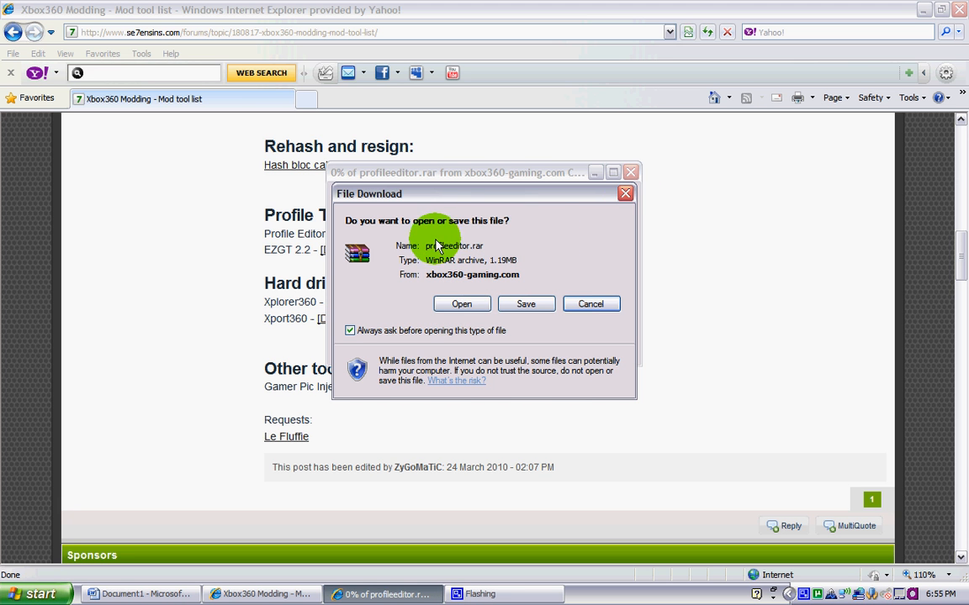
left_click(591, 303)
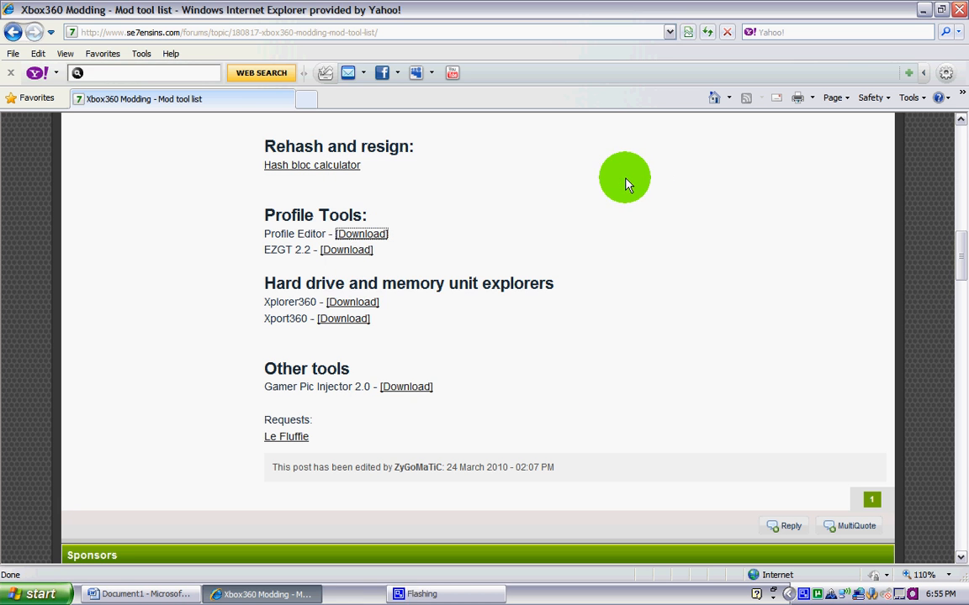
mouse_move(355, 250)
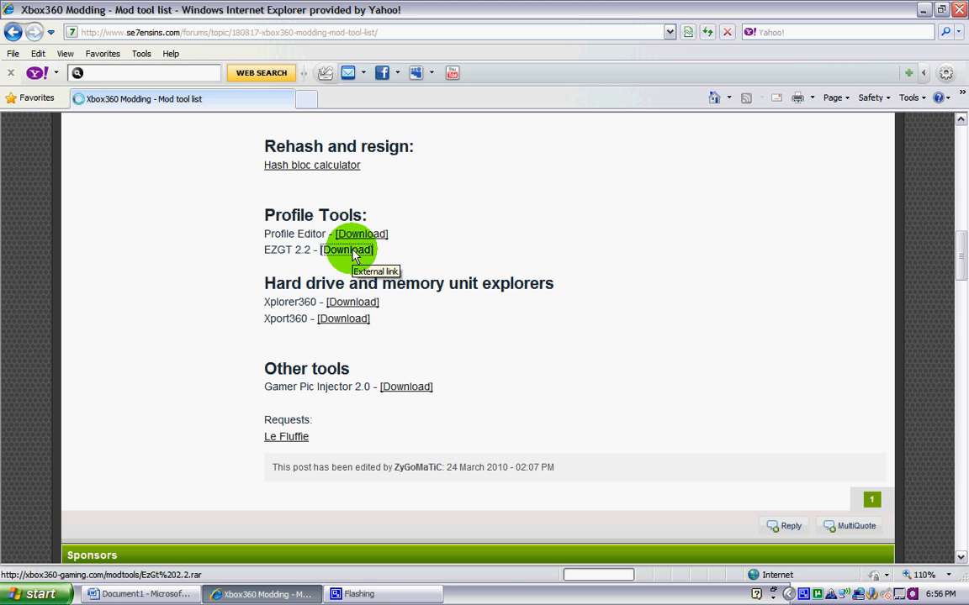
left_click(348, 250)
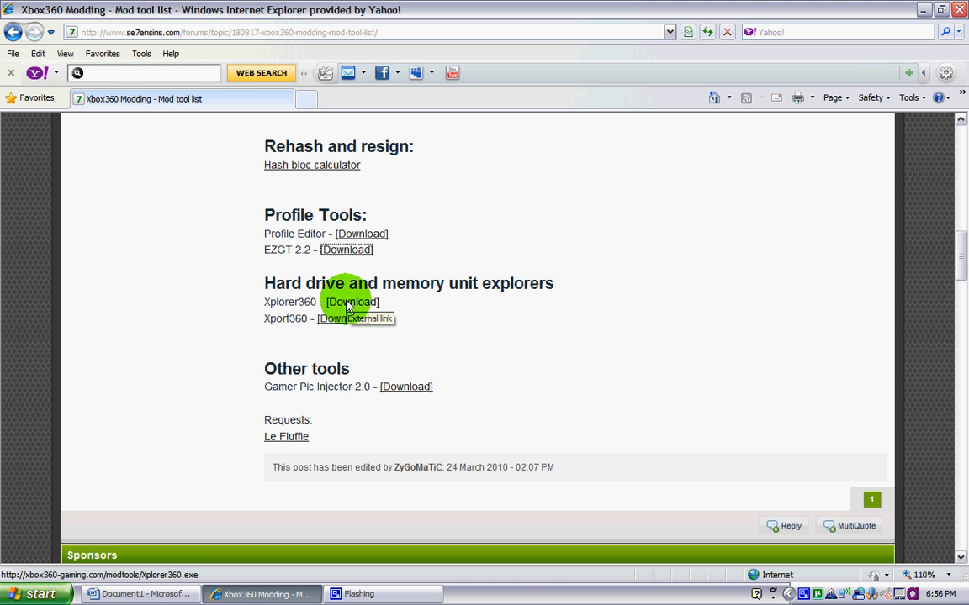
left_click(349, 302)
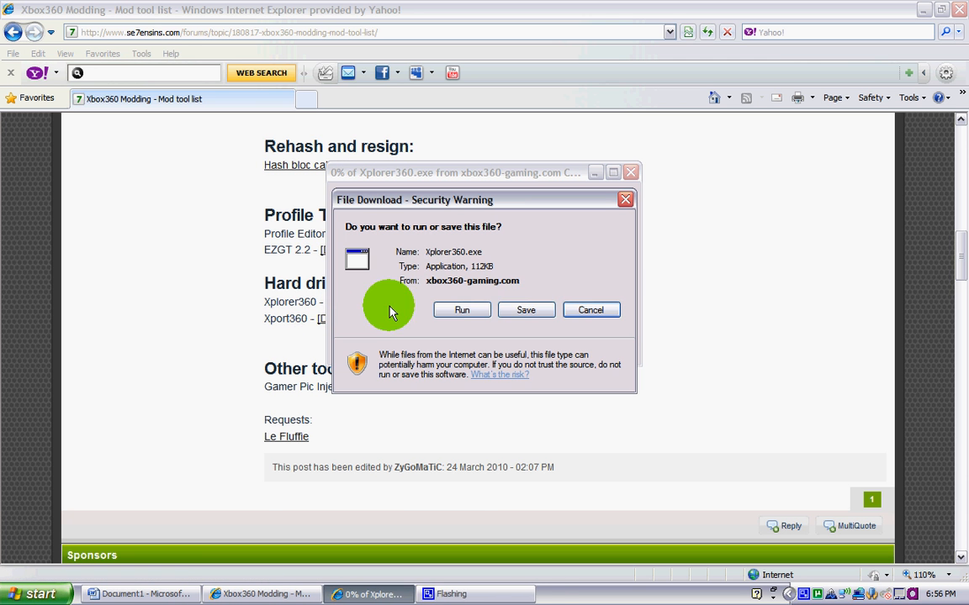
mouse_move(564, 313)
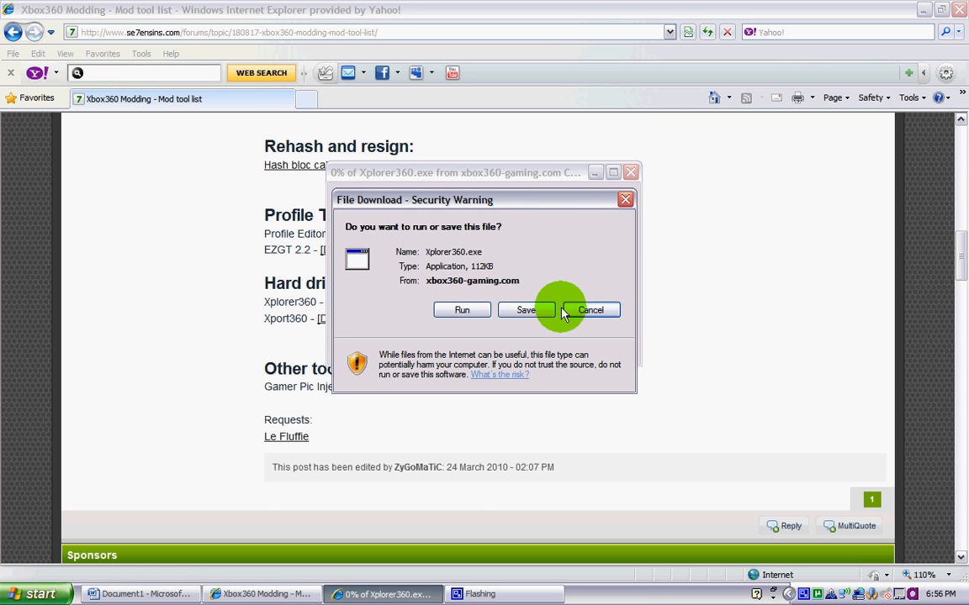
mouse_move(528, 285)
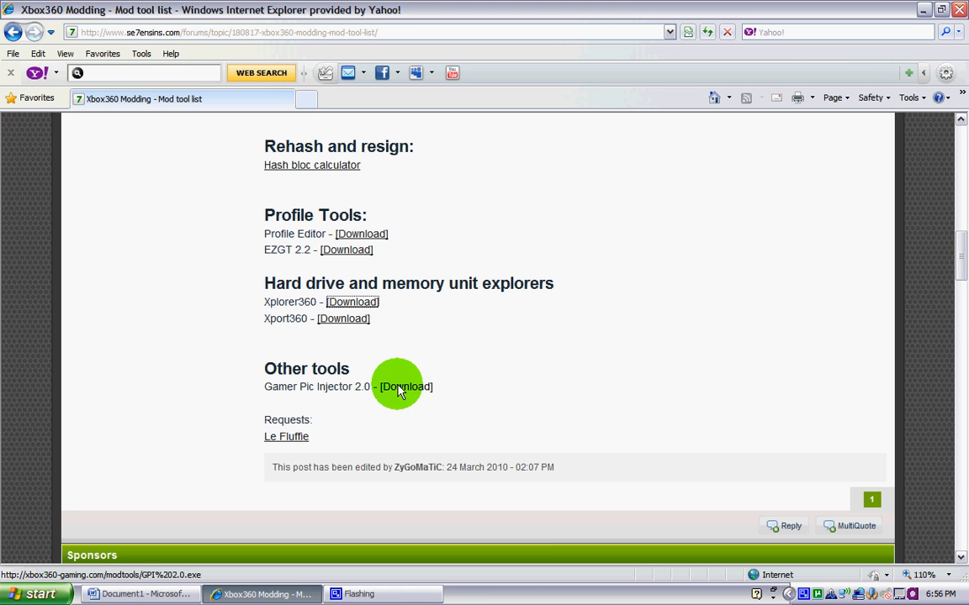
left_click(406, 387)
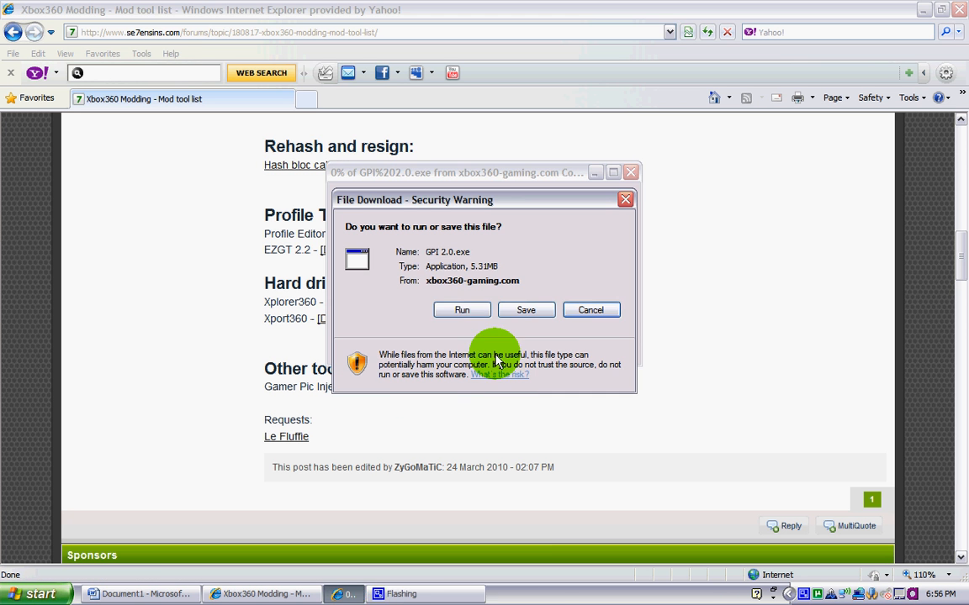
left_click(591, 309)
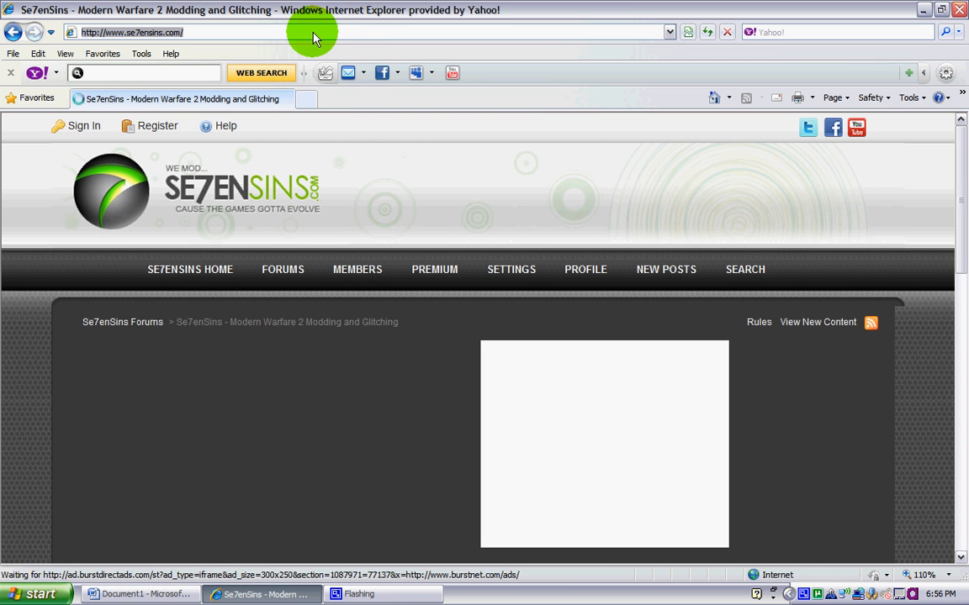
Step: Search Yahoo for 'modio' and open the 'GameTuts - Download Modio' result
type("mo")
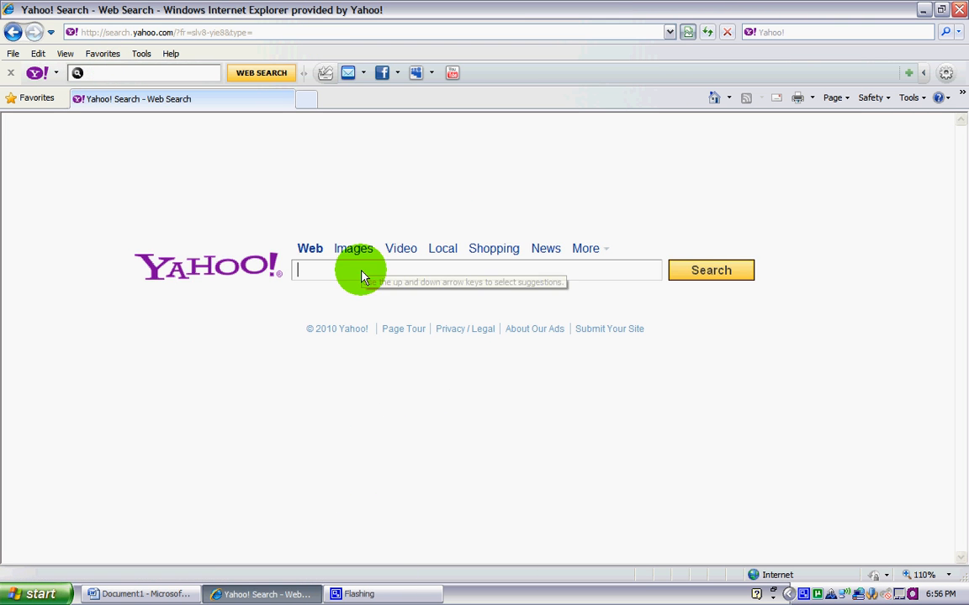
type("m")
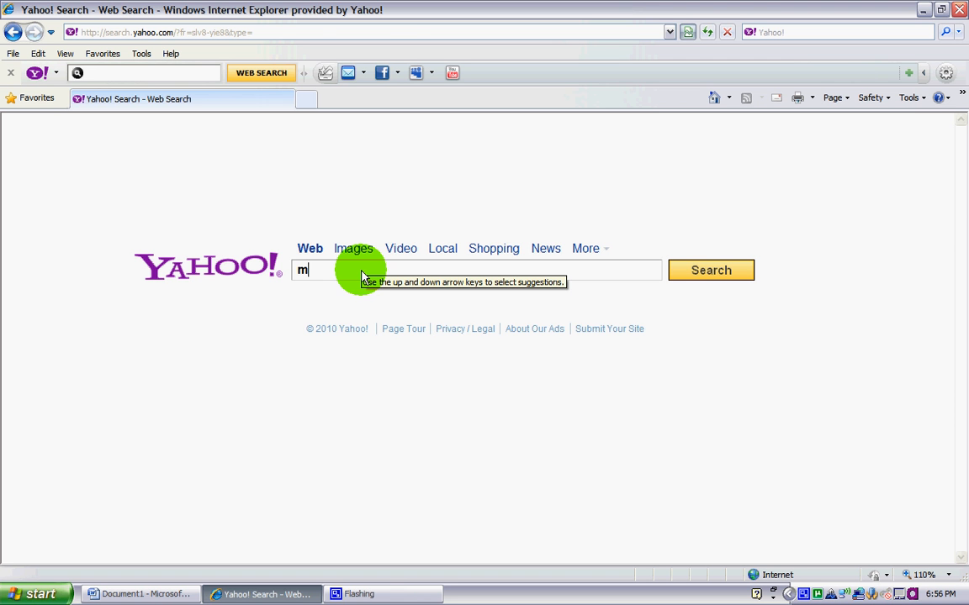
type("odio")
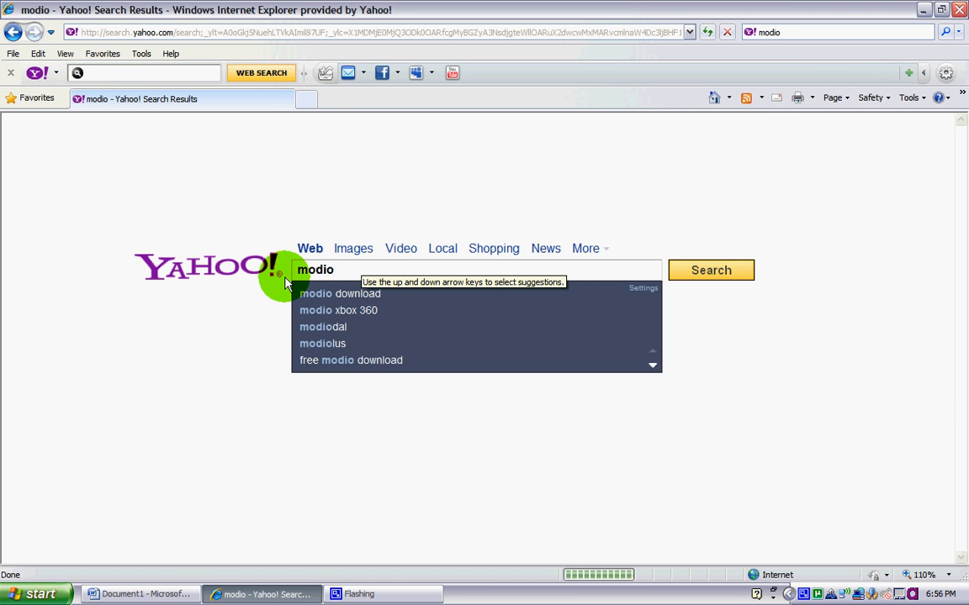
left_click(711, 269)
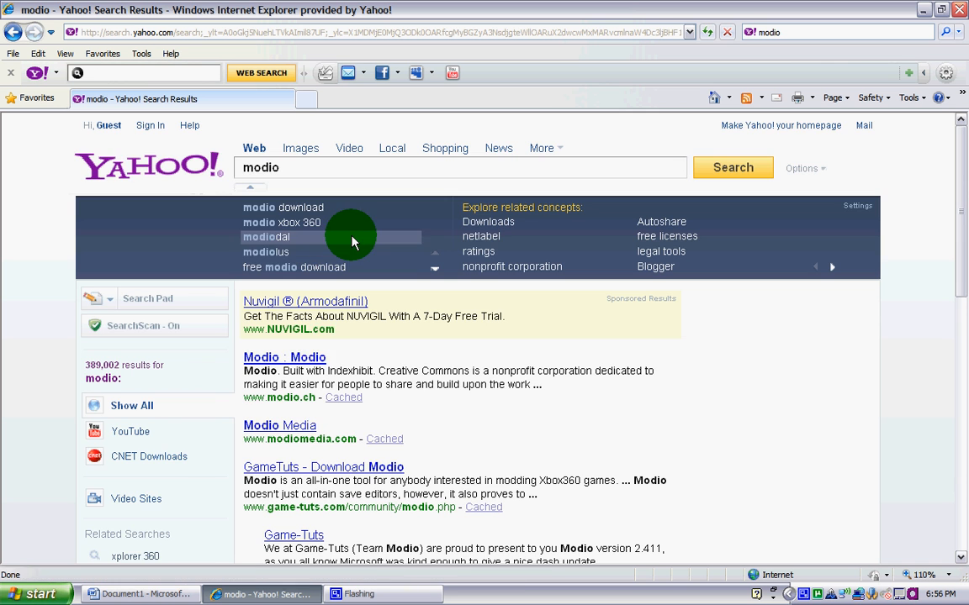
mouse_move(447, 405)
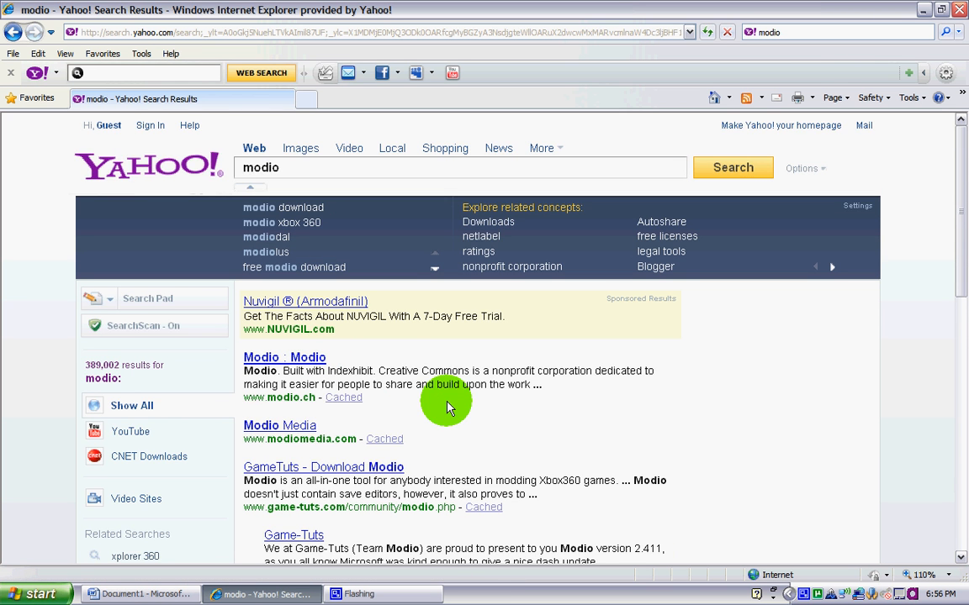
scroll("down", 3)
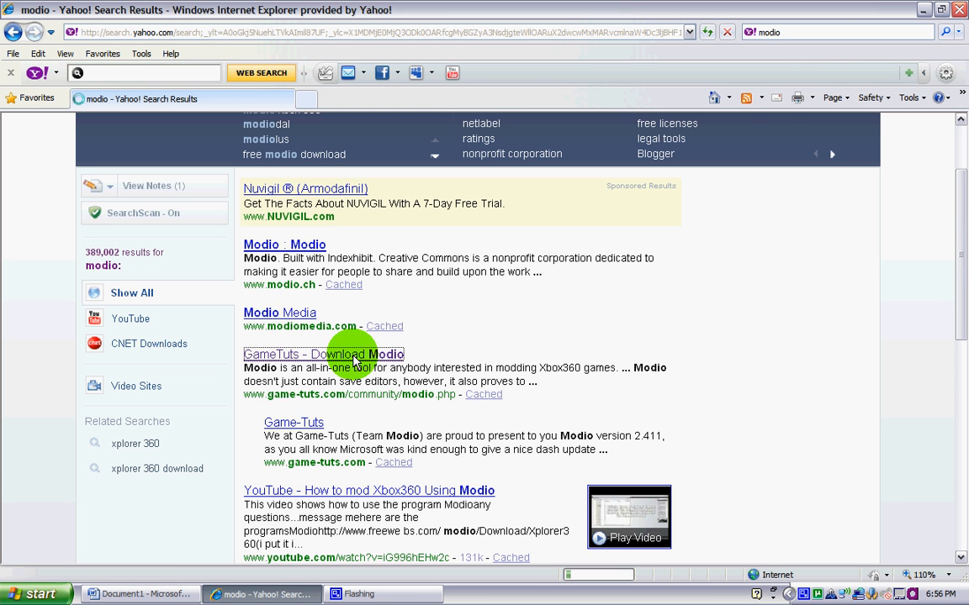
left_click(324, 355)
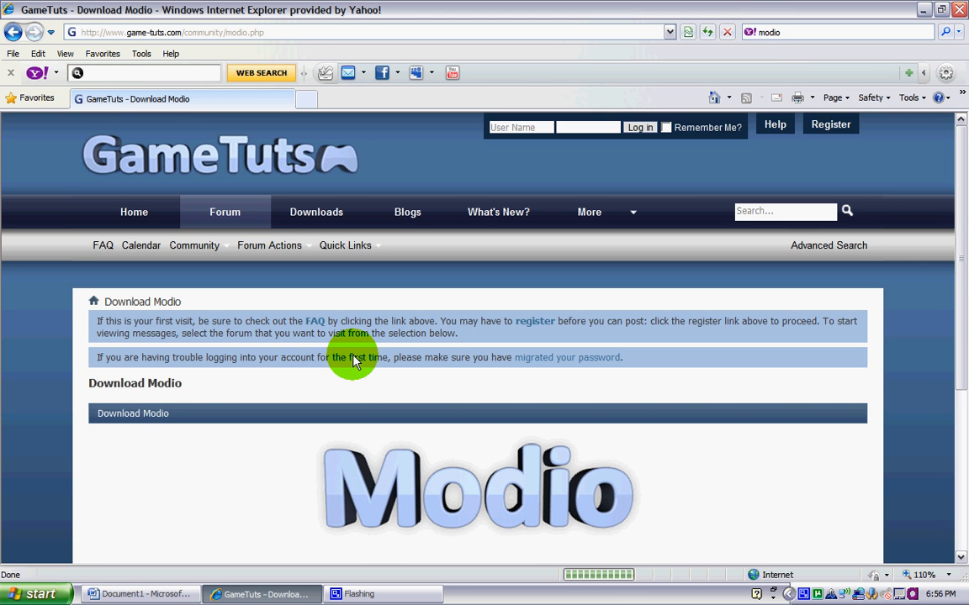
Step: Scroll the GameTuts page and follow the 'Download Modio (Zip)' link
scroll("down", 3)
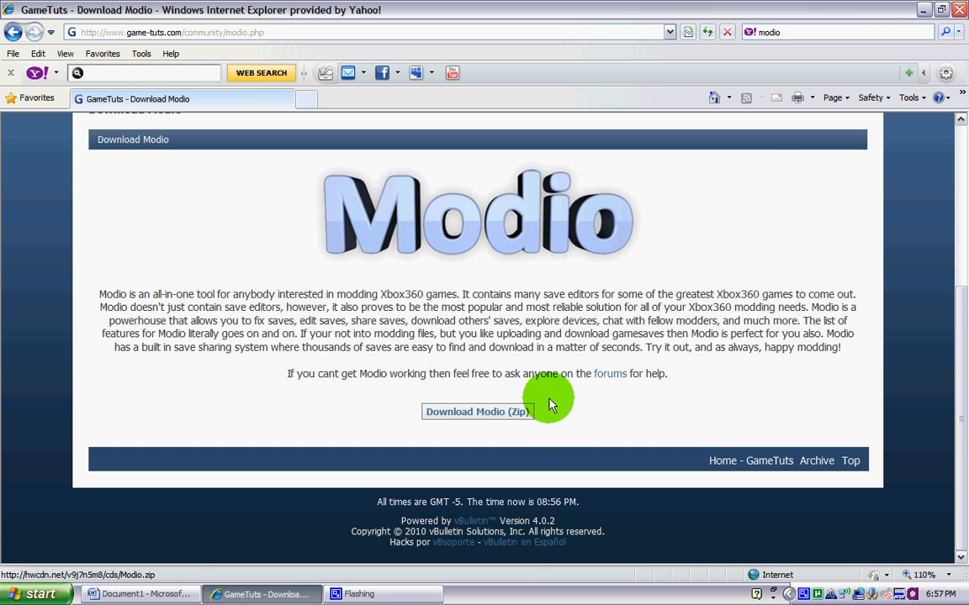
left_click(476, 411)
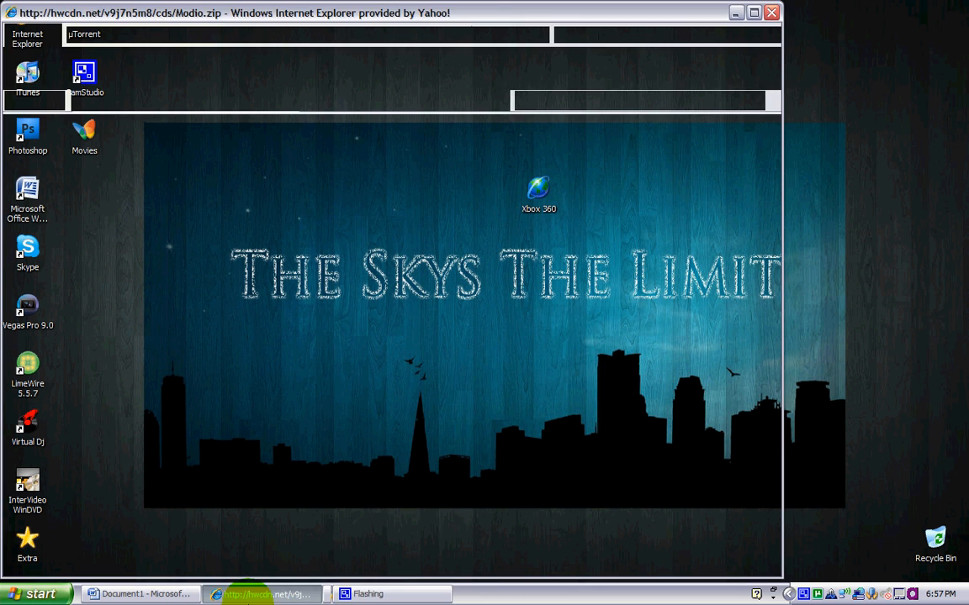
Step: Minimize the browser, open Xbox 360 > Modio to view its contents, then close the window
left_click(524, 310)
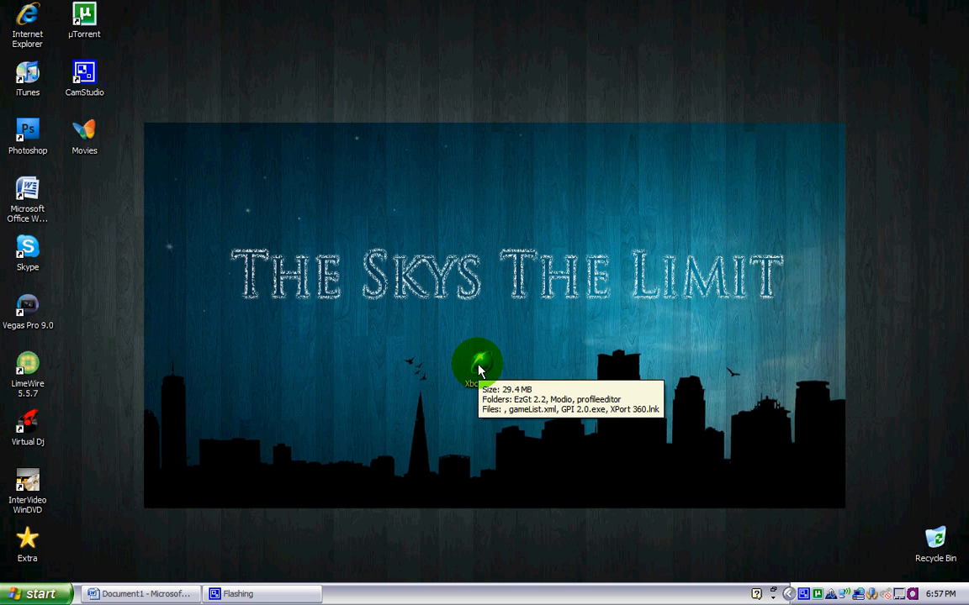
mouse_move(439, 332)
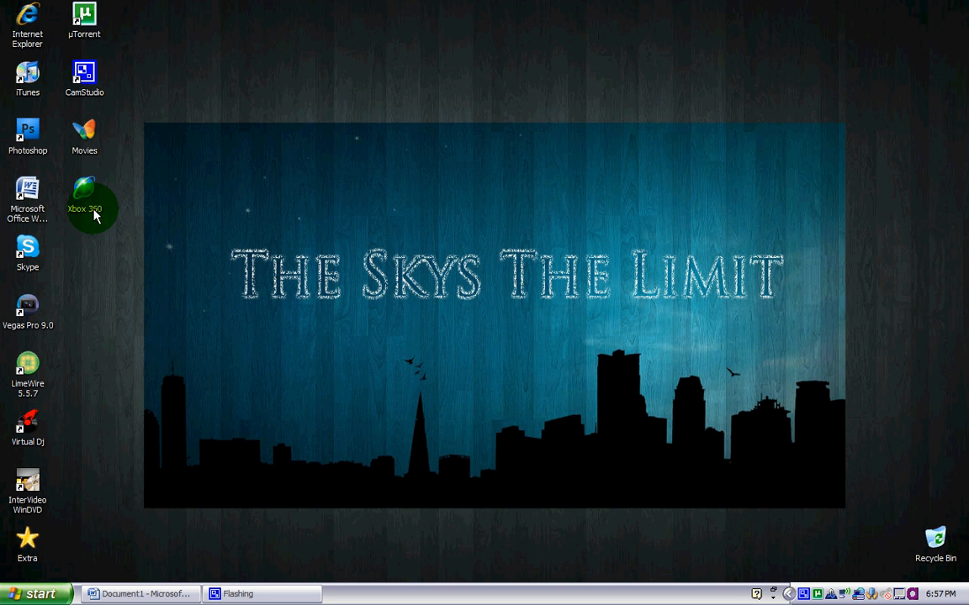
double_click(84, 193)
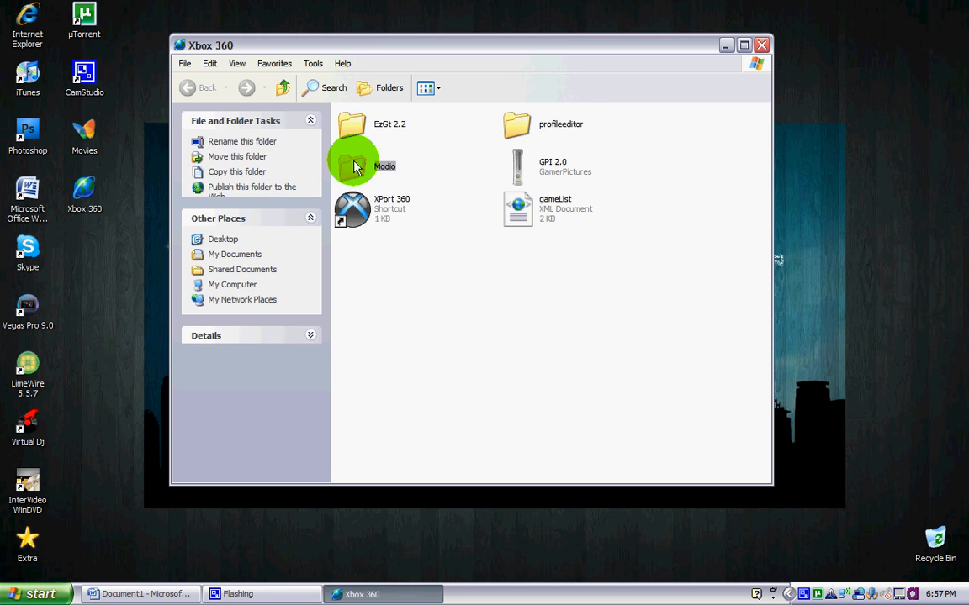
double_click(351, 160)
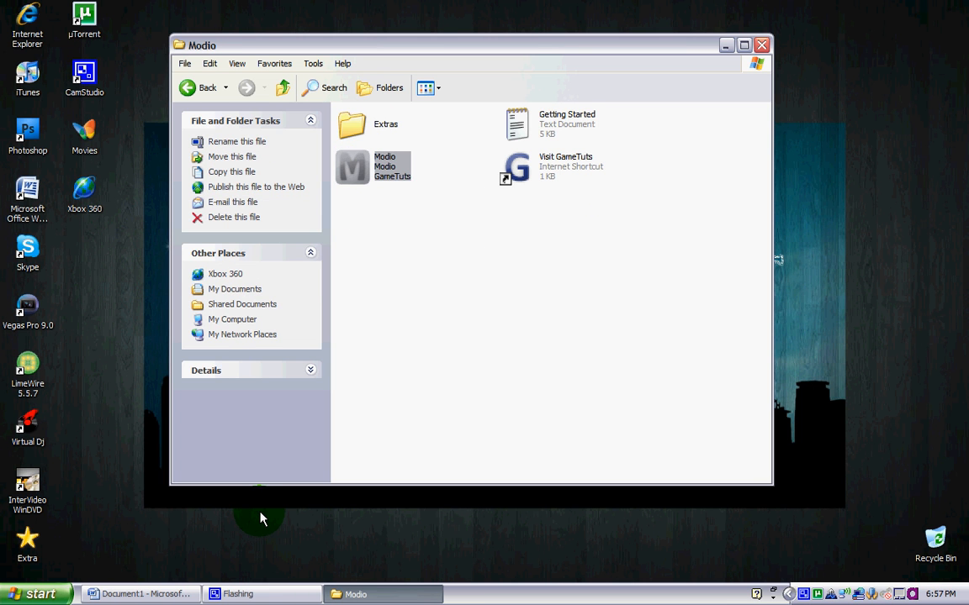
mouse_move(273, 517)
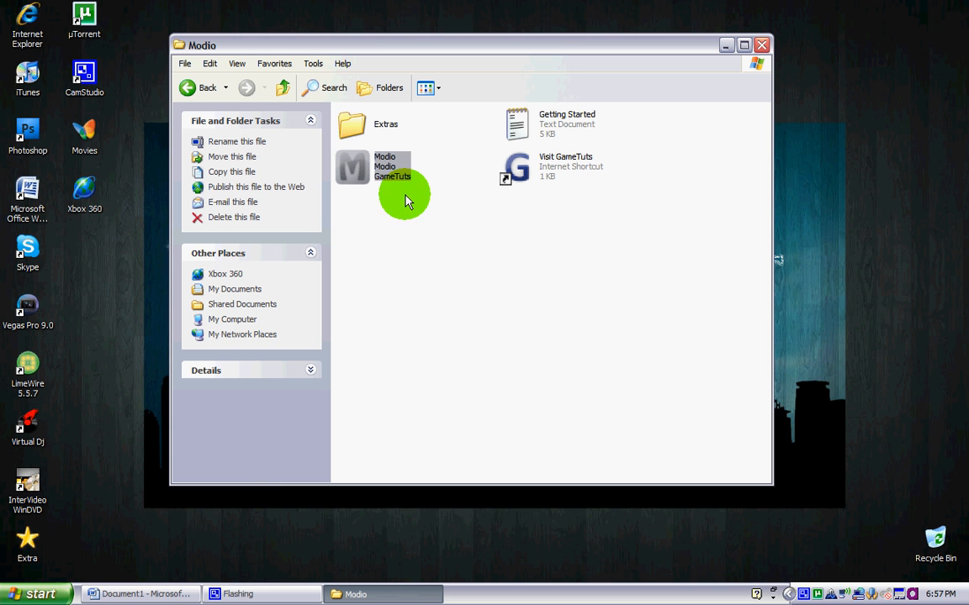
mouse_move(391, 173)
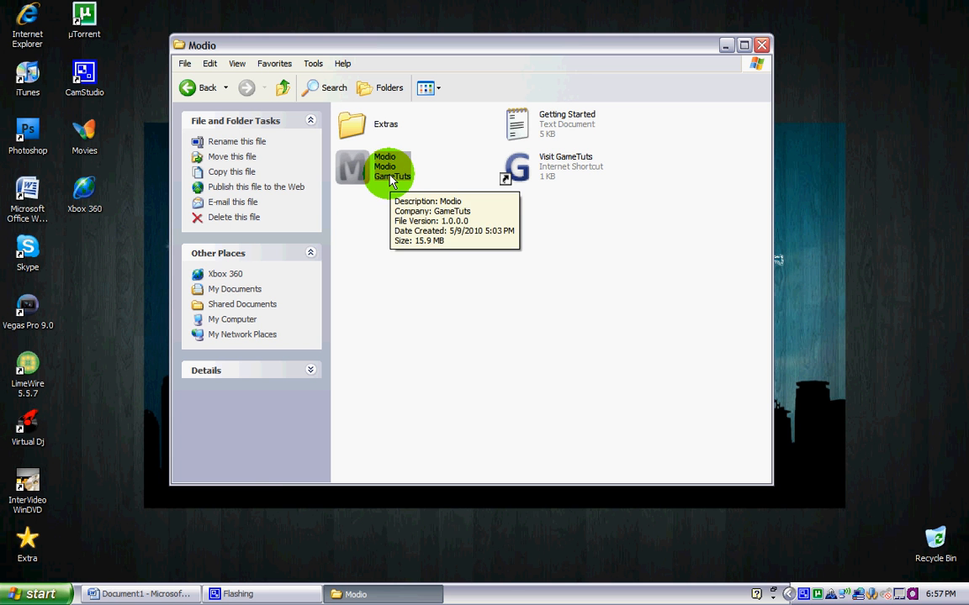
mouse_move(391, 215)
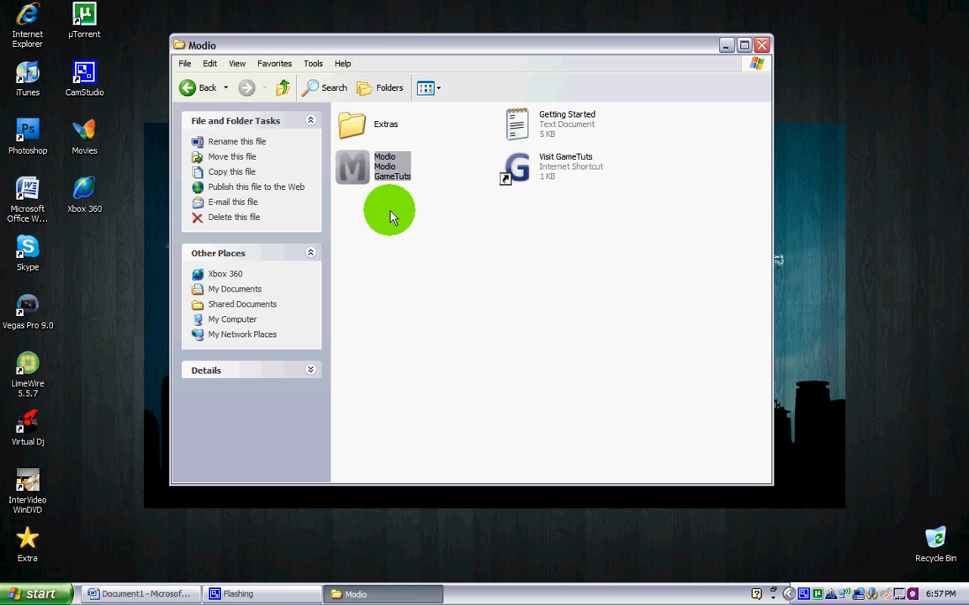
mouse_move(468, 162)
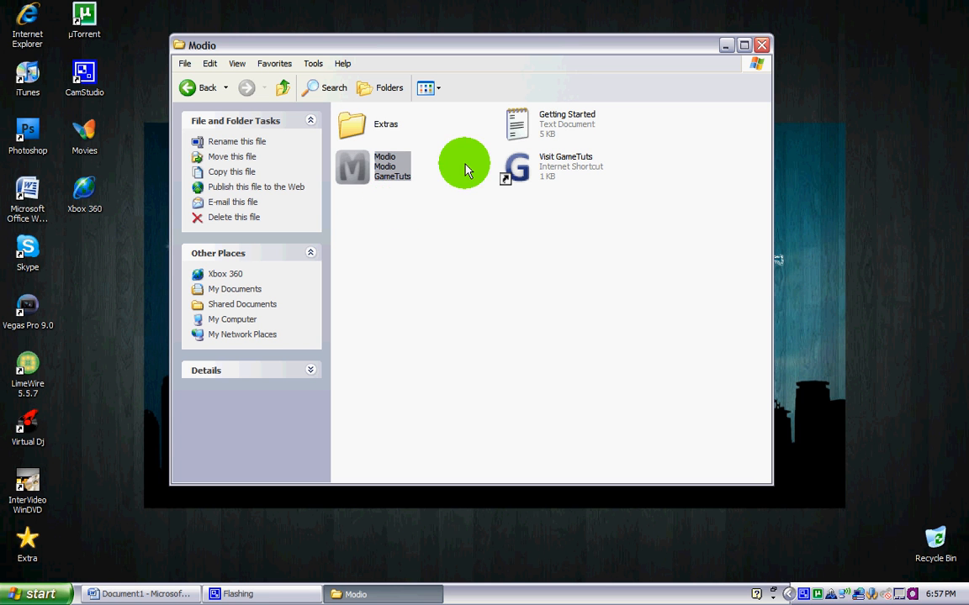
mouse_move(361, 160)
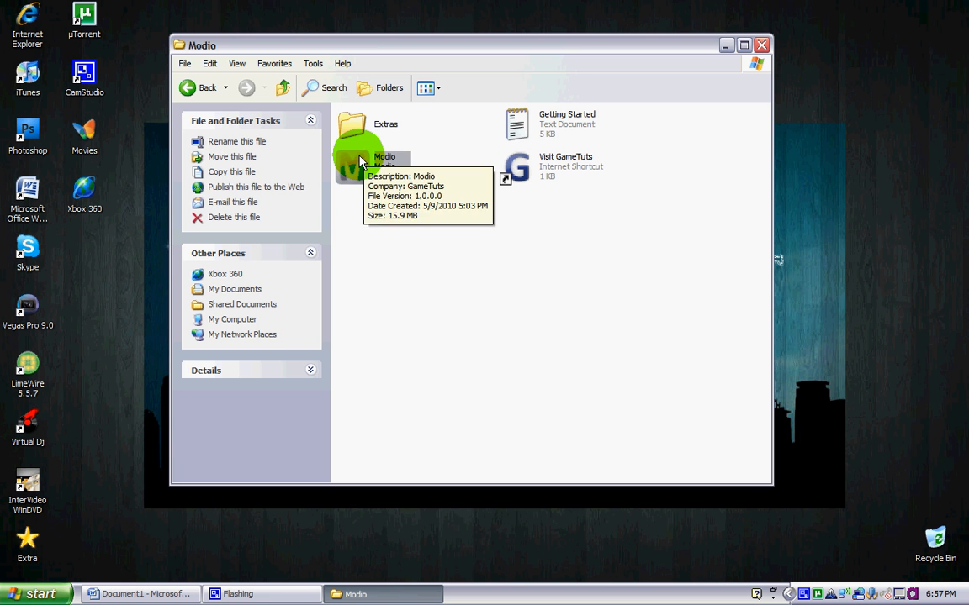
mouse_move(361, 159)
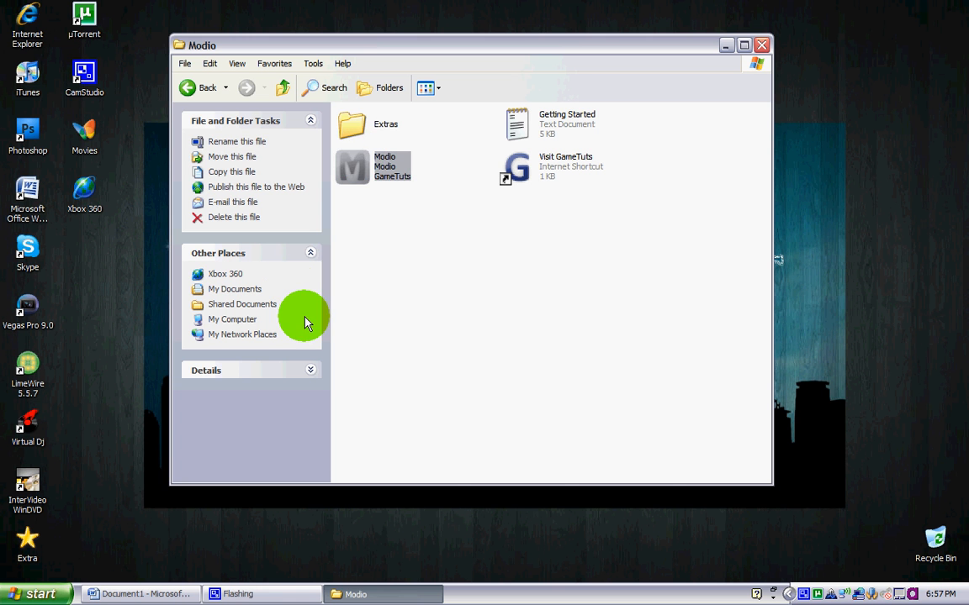
mouse_move(127, 385)
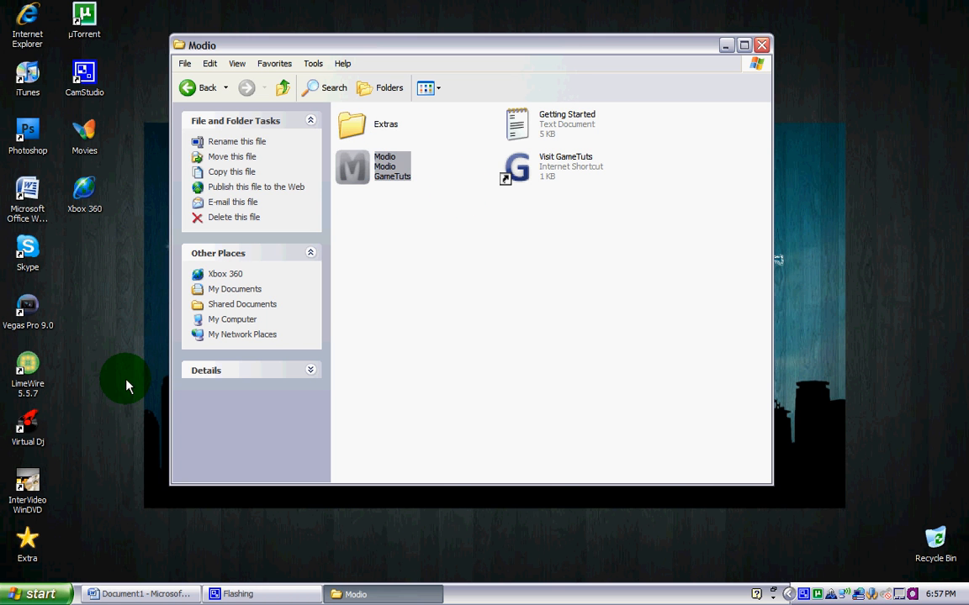
left_click(761, 48)
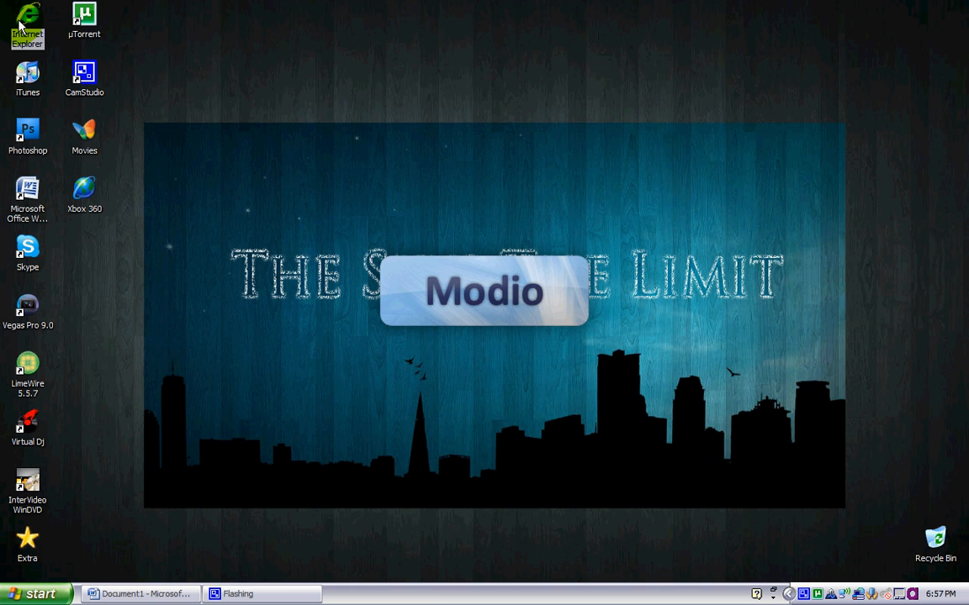
Step: Relaunch Internet Explorer on Yahoo and start typing 'win-rar' in the search box
double_click(25, 21)
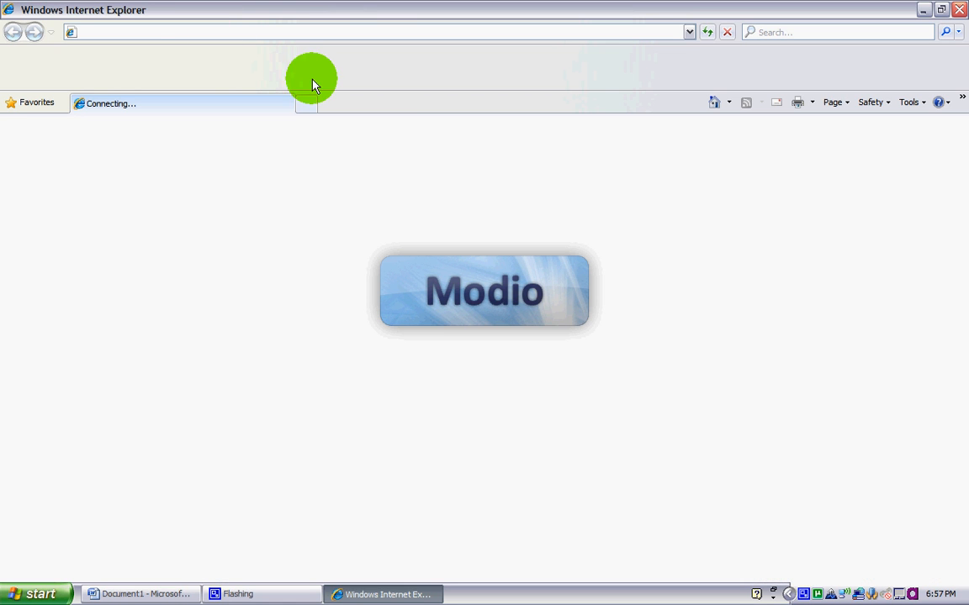
mouse_move(438, 153)
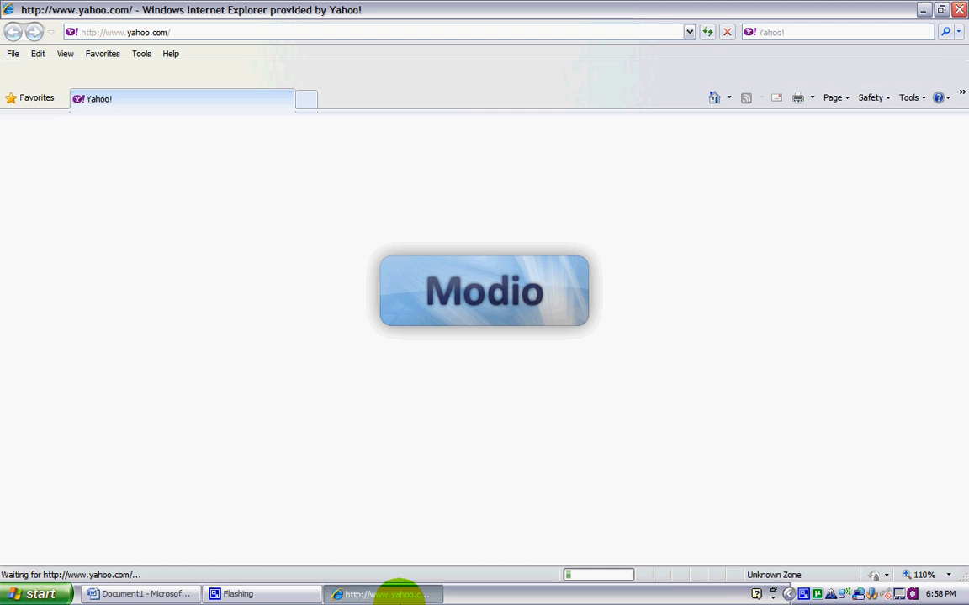
mouse_move(400, 593)
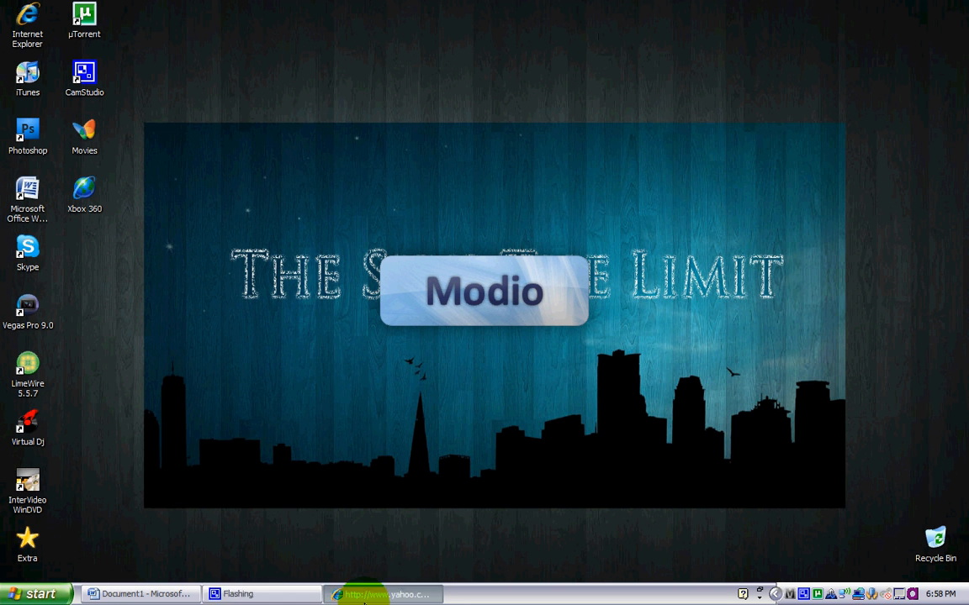
left_click(391, 593)
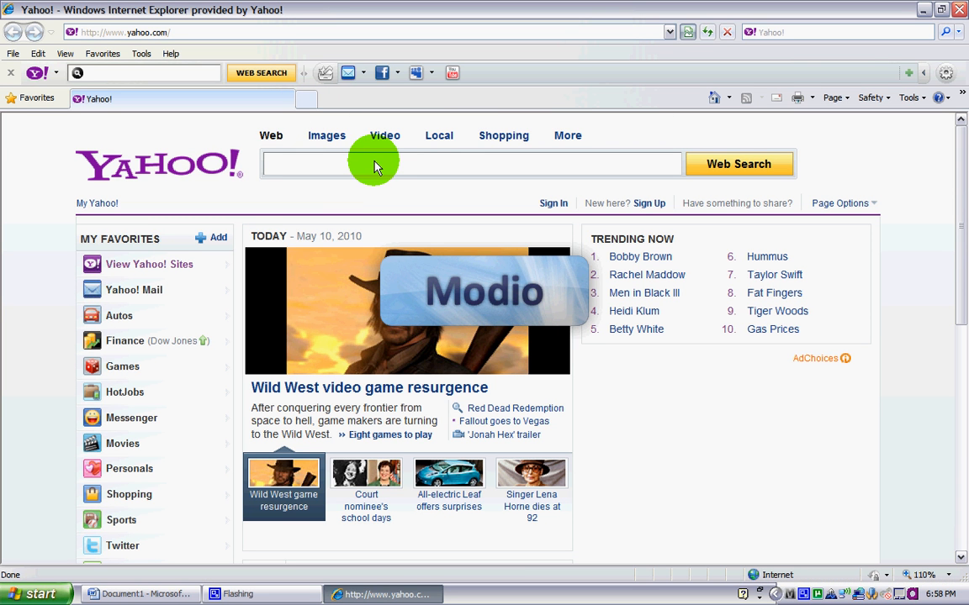
type("win-rar")
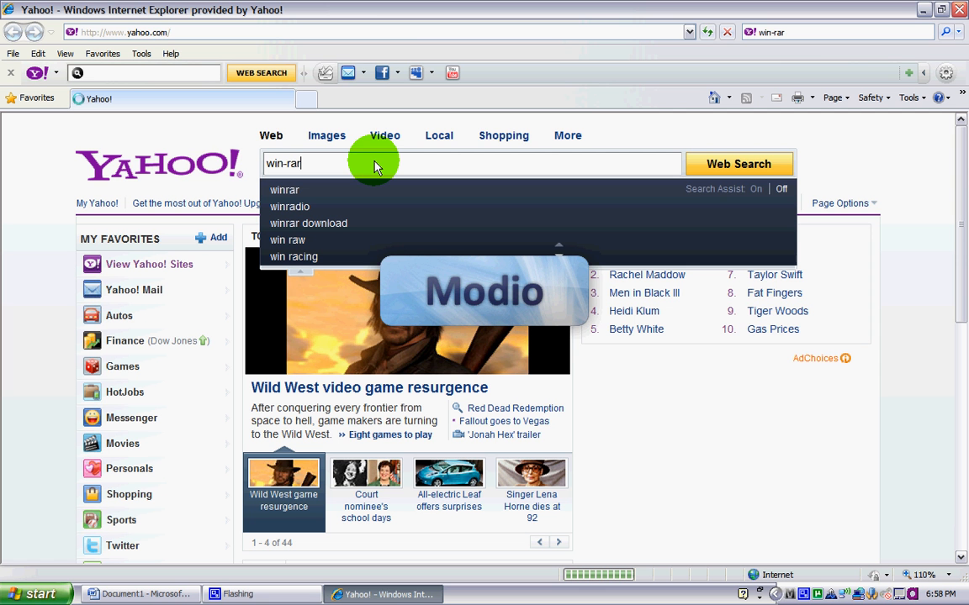
Step: Run the Yahoo web search for 'win-rar' and scroll through the results
left_click(738, 164)
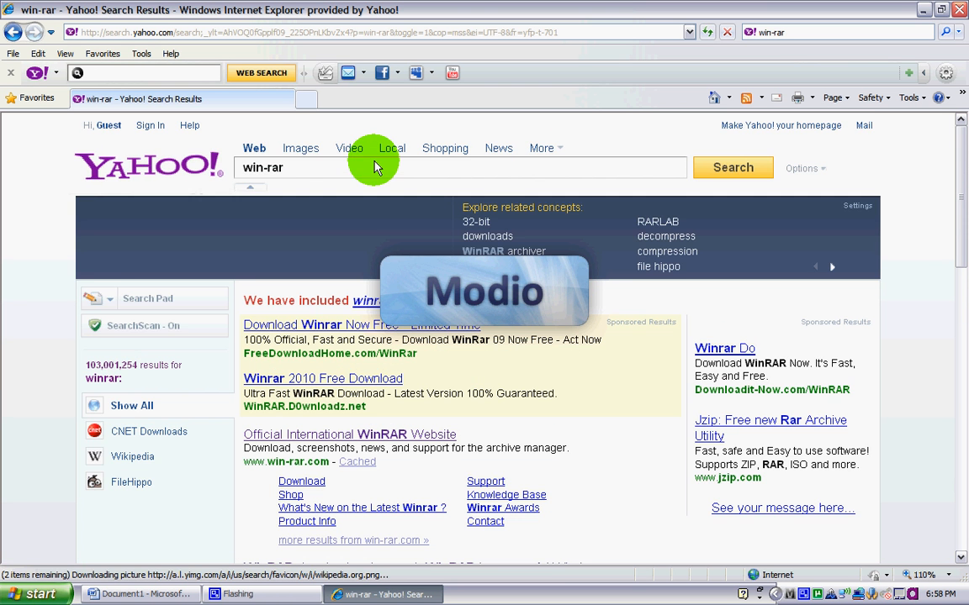
scroll("down", 3)
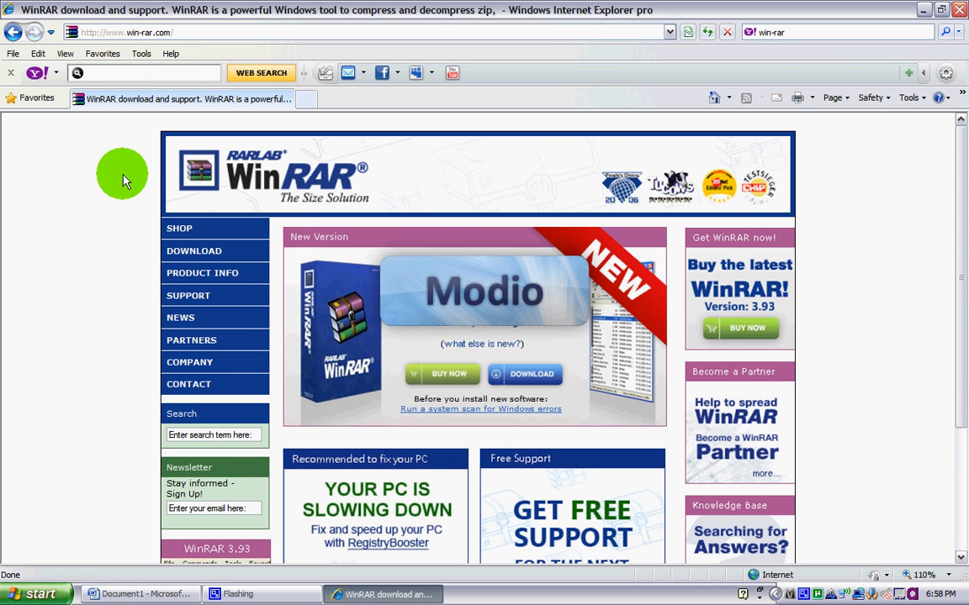
Step: Go to the WinRAR 3.93 download page listing versions by language
scroll("down", 3)
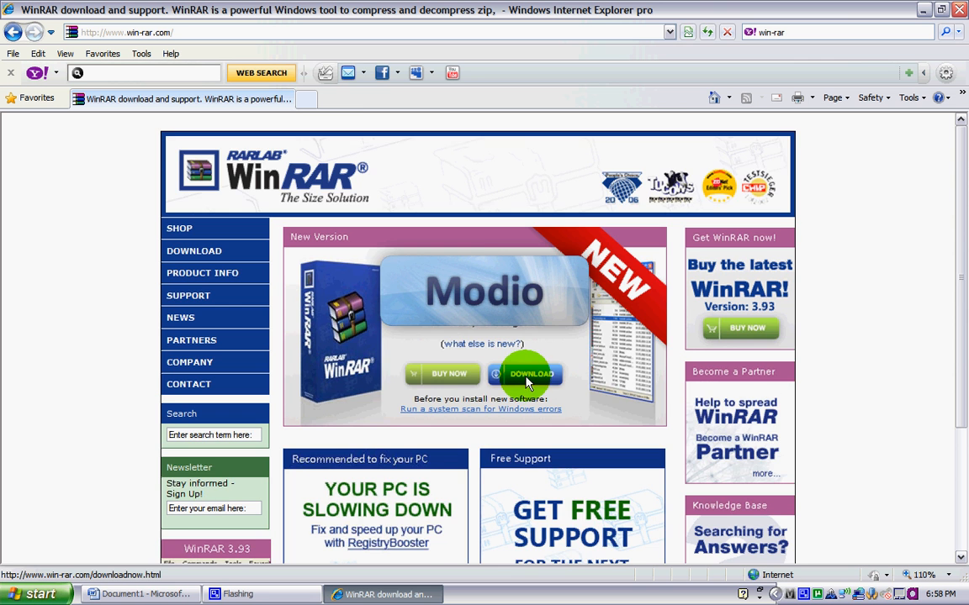
scroll("down", 3)
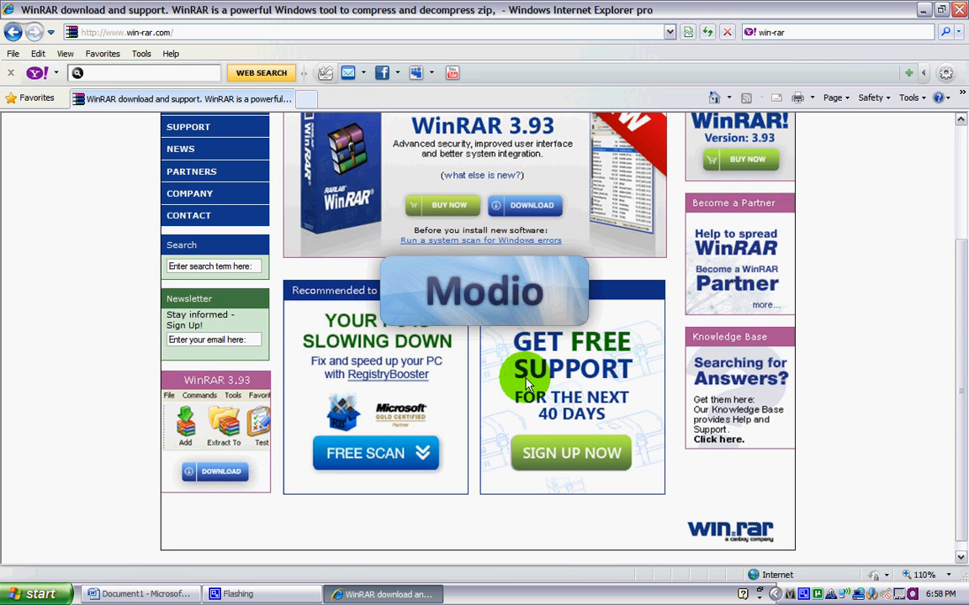
mouse_move(544, 213)
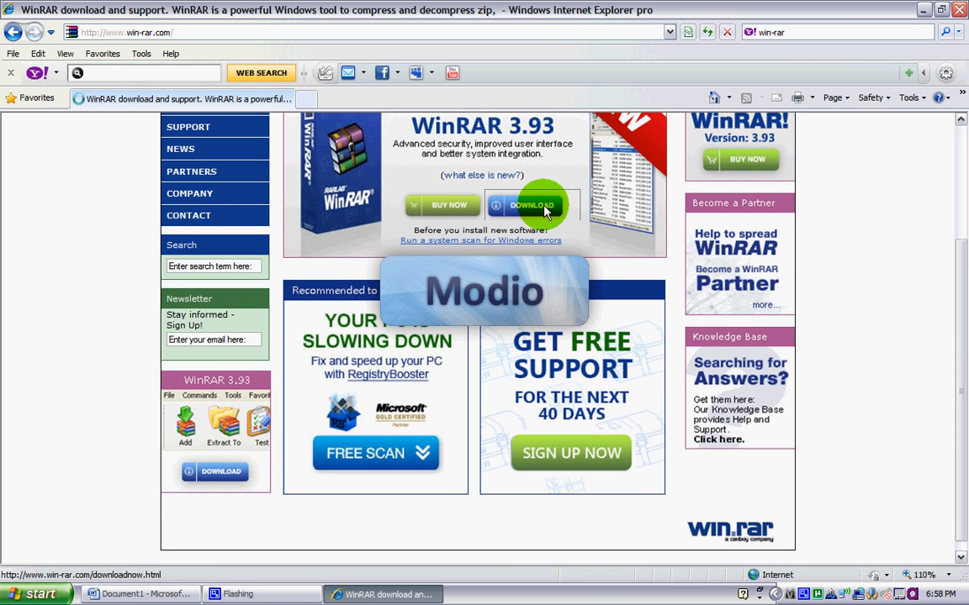
left_click(536, 206)
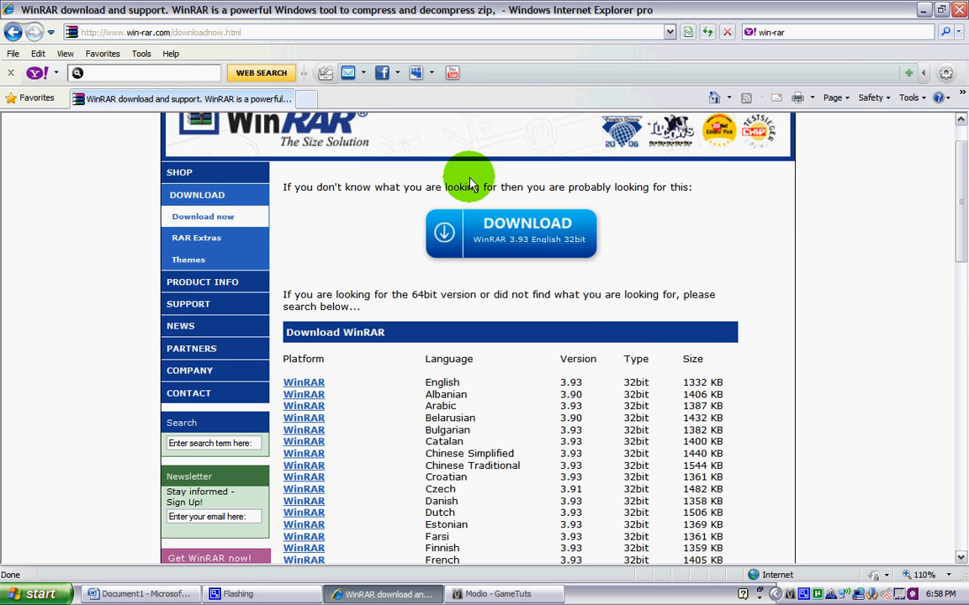
scroll("up", 3)
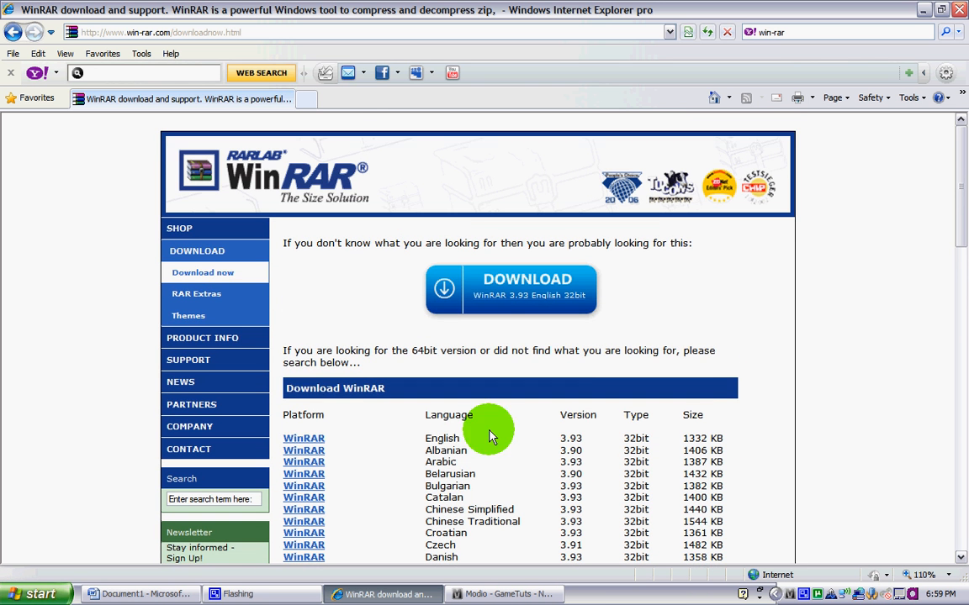
scroll("down", 3)
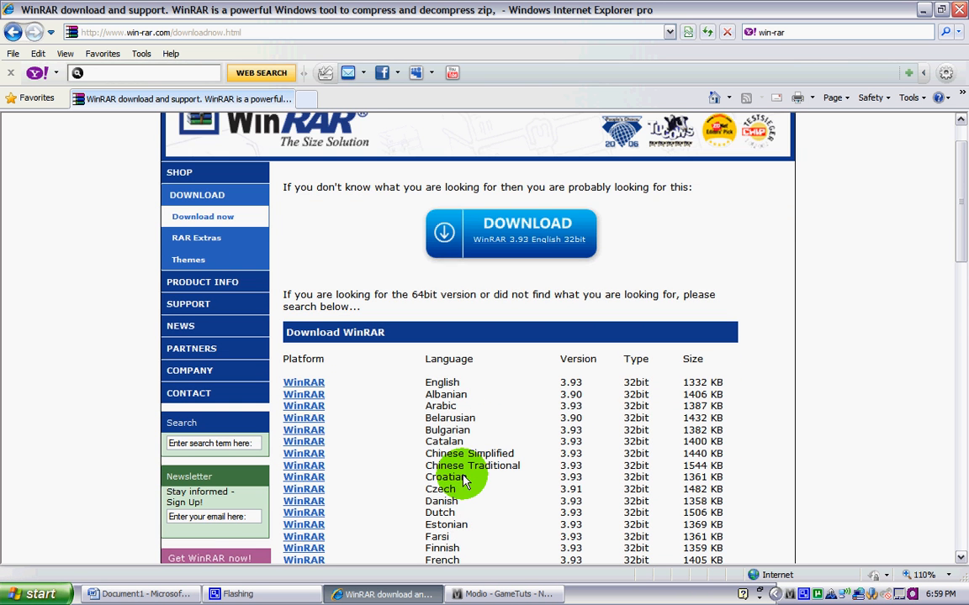
scroll("down", 3)
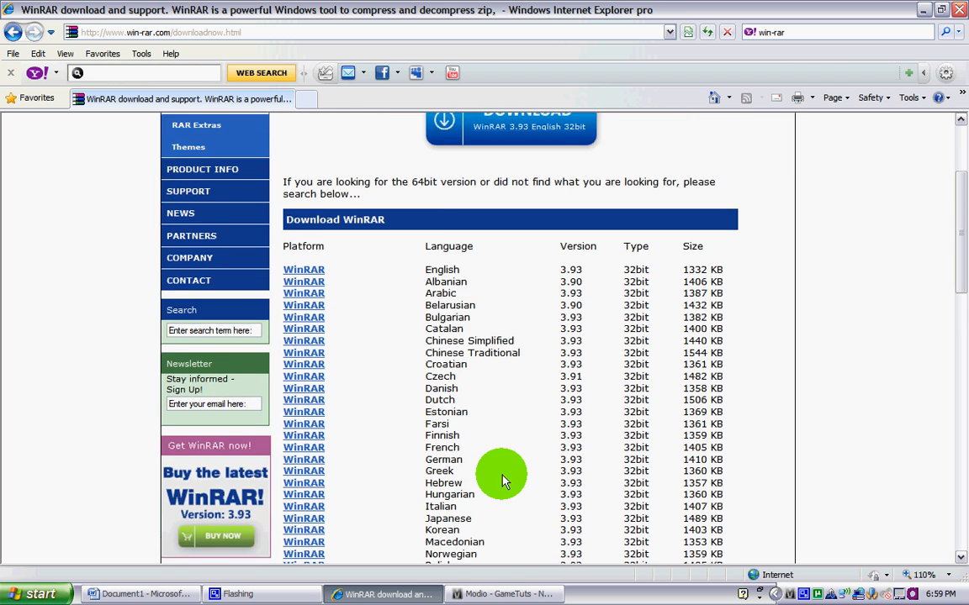
scroll("down", 3)
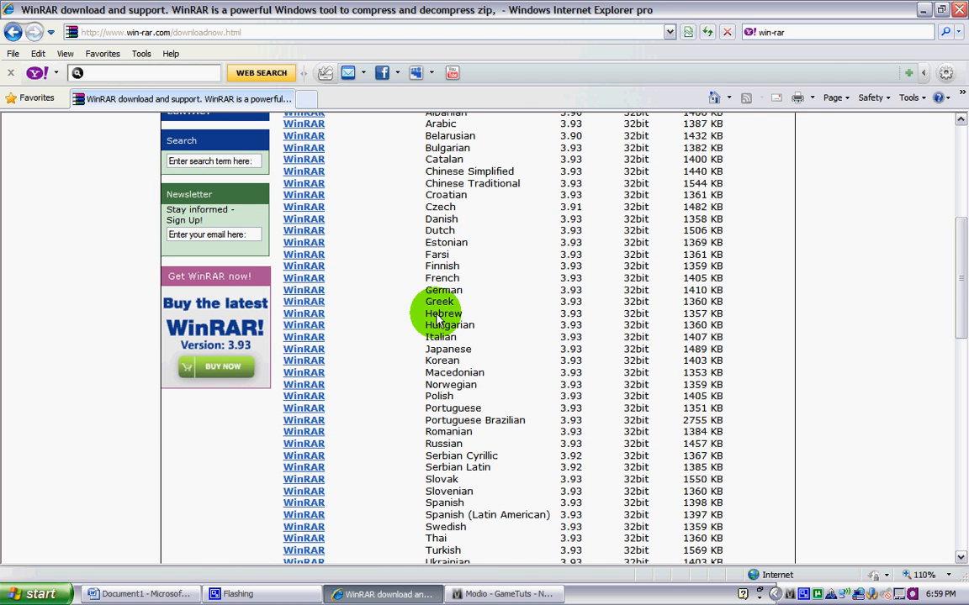
scroll("down", 3)
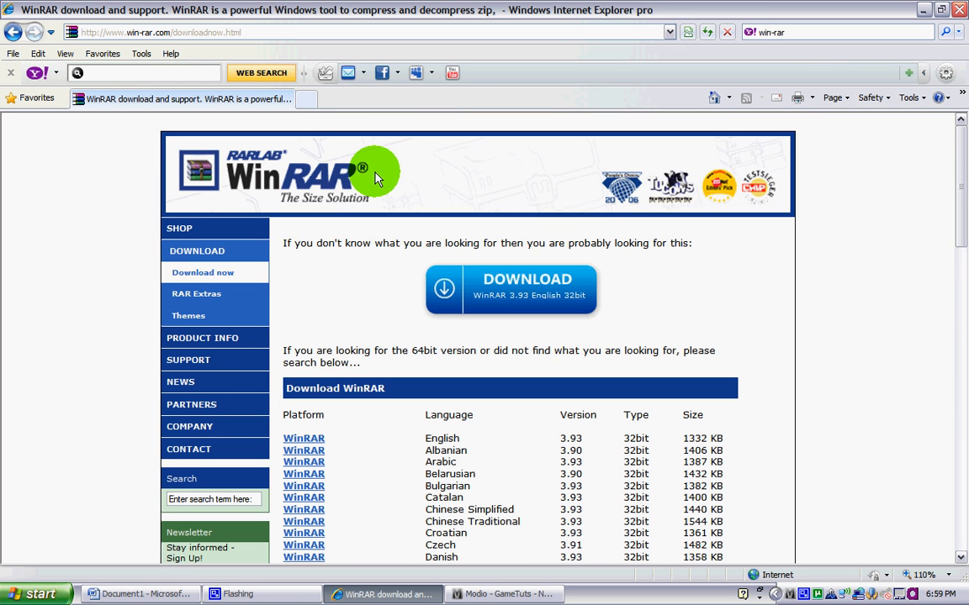
mouse_move(592, 247)
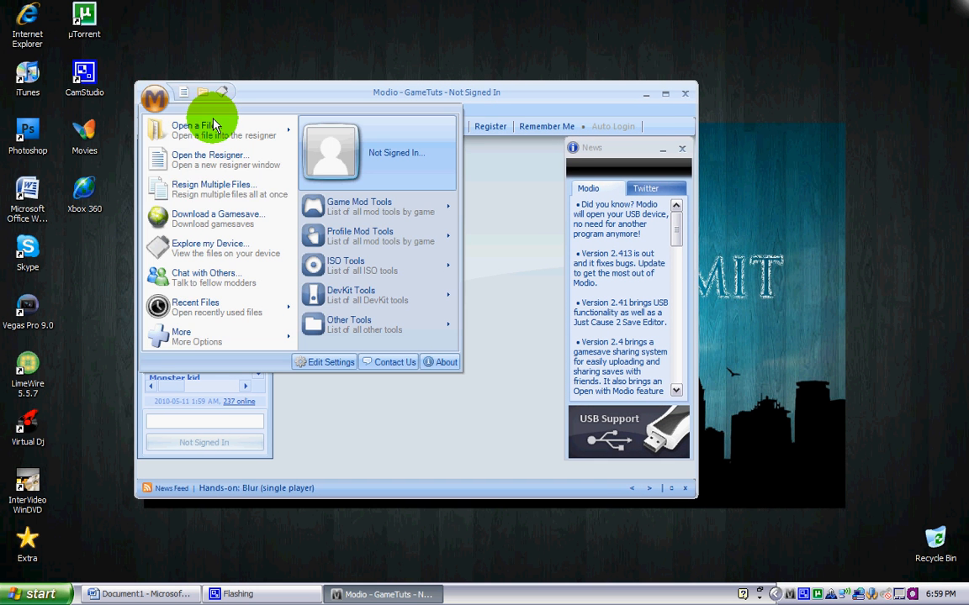
mouse_move(348, 206)
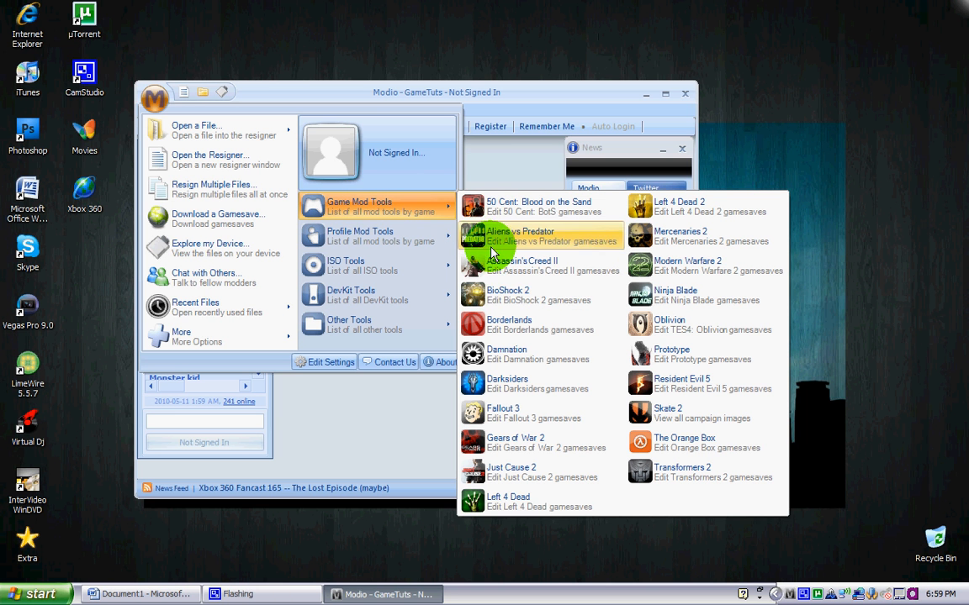
mouse_move(503, 311)
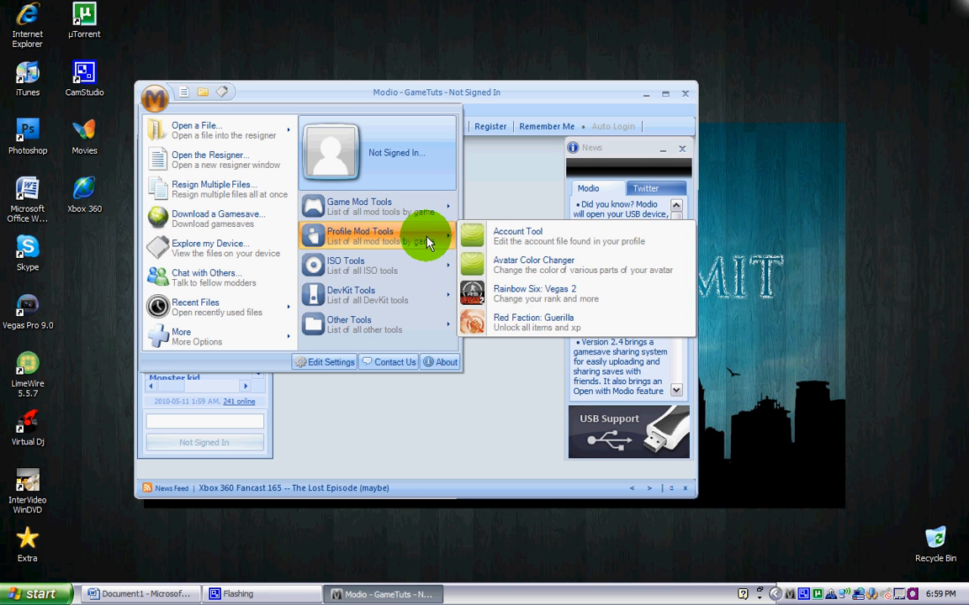
mouse_move(402, 256)
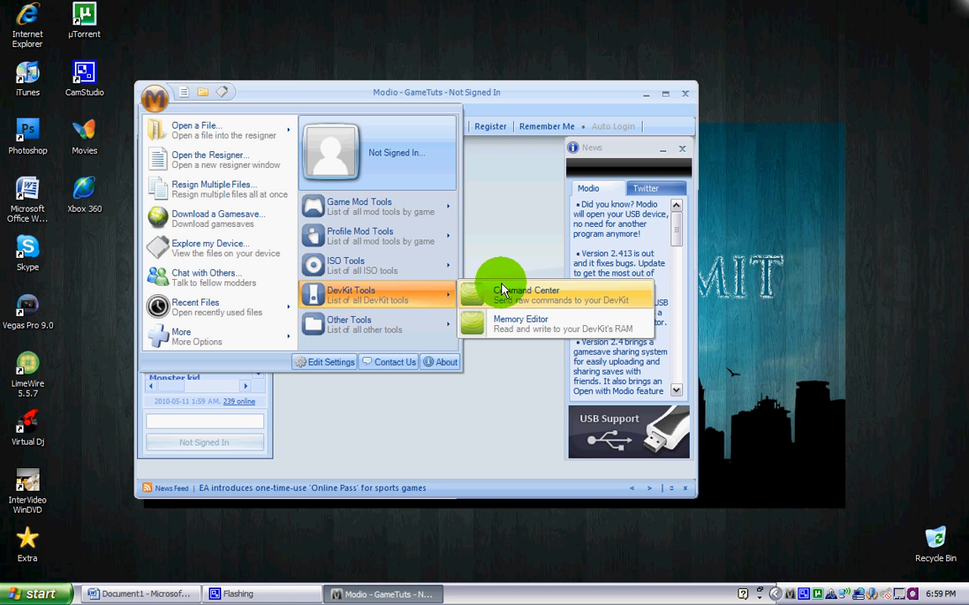
mouse_move(514, 335)
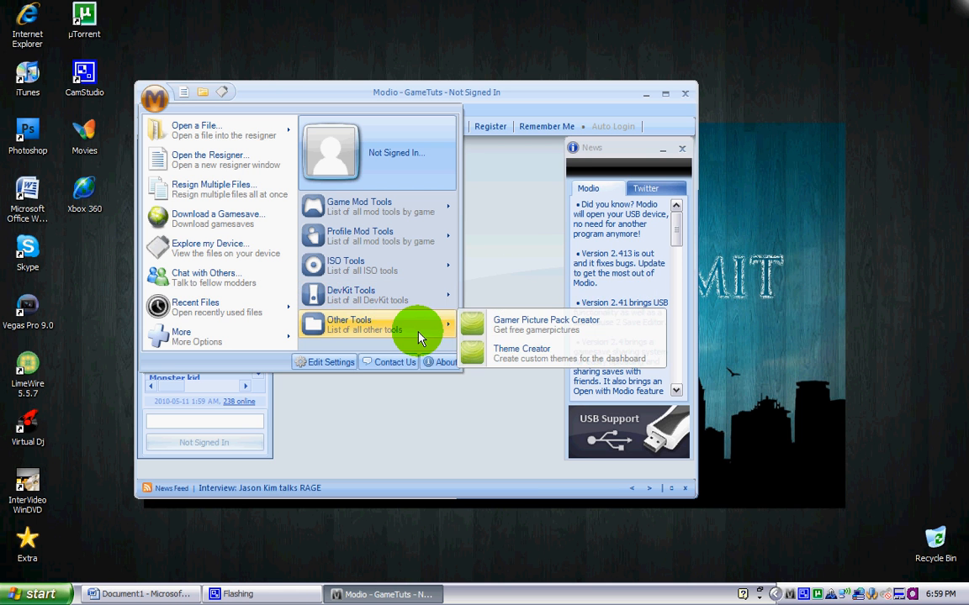
mouse_move(540, 359)
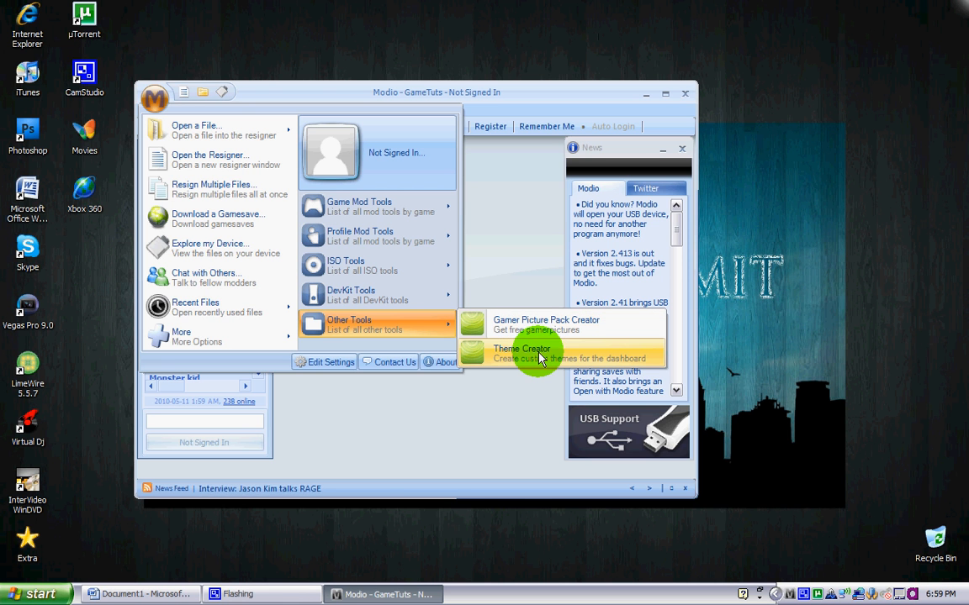